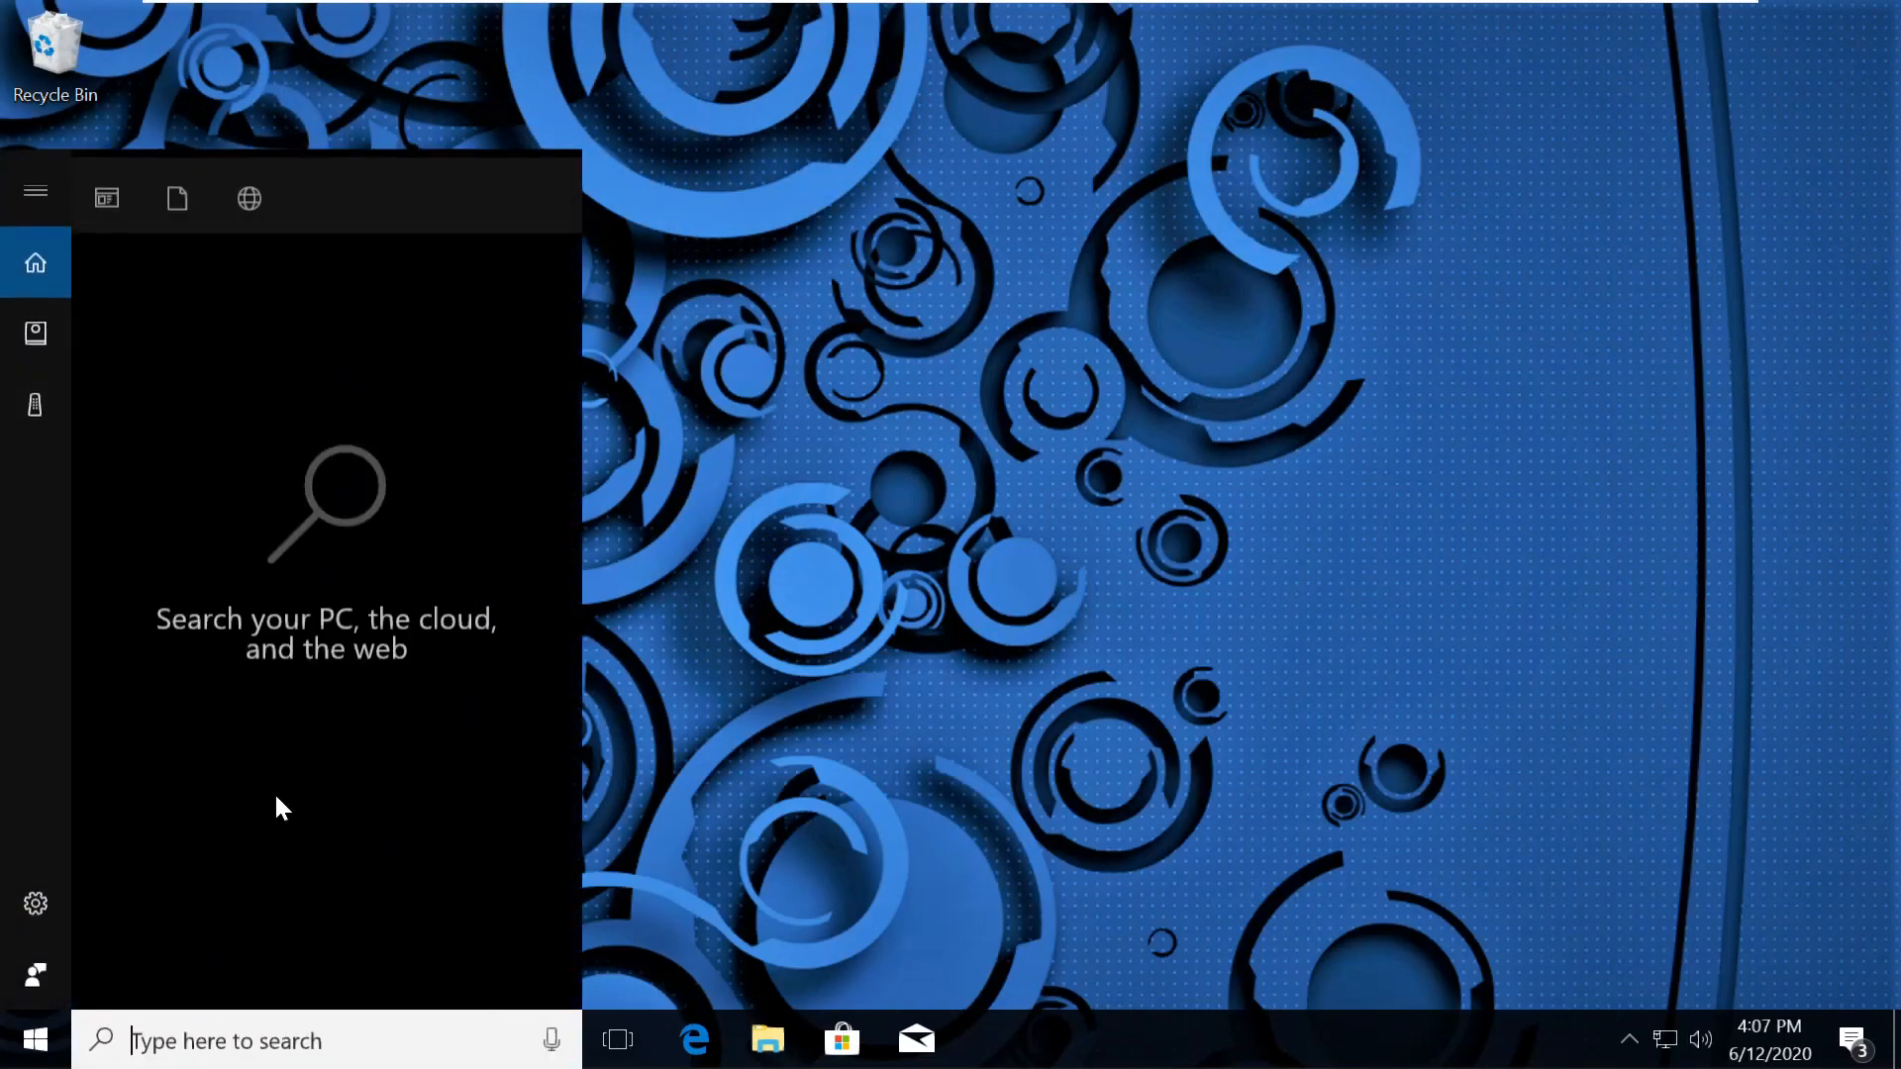
# Search 'cmd' in Start and run Command Prompt as administrator, approving UAC.
pyautogui.write('cmd')
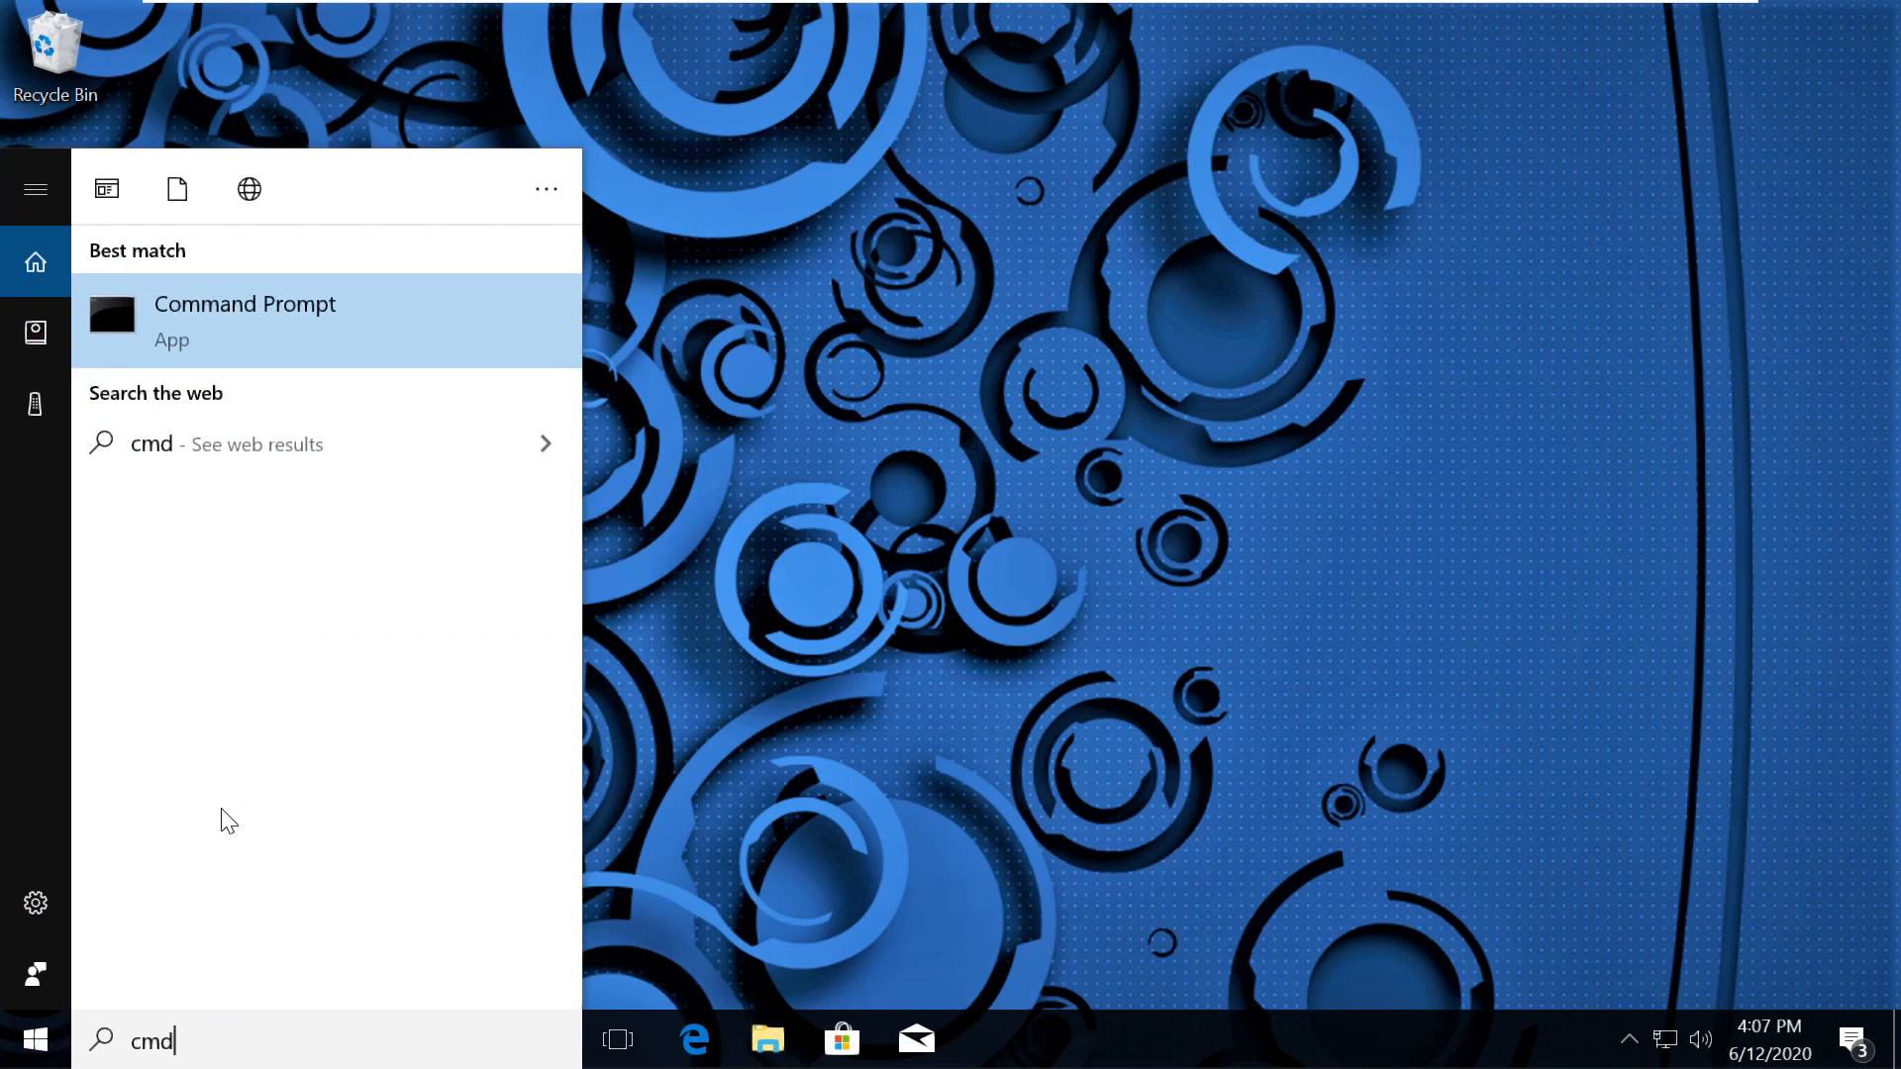
pyautogui.rightClick(244, 318)
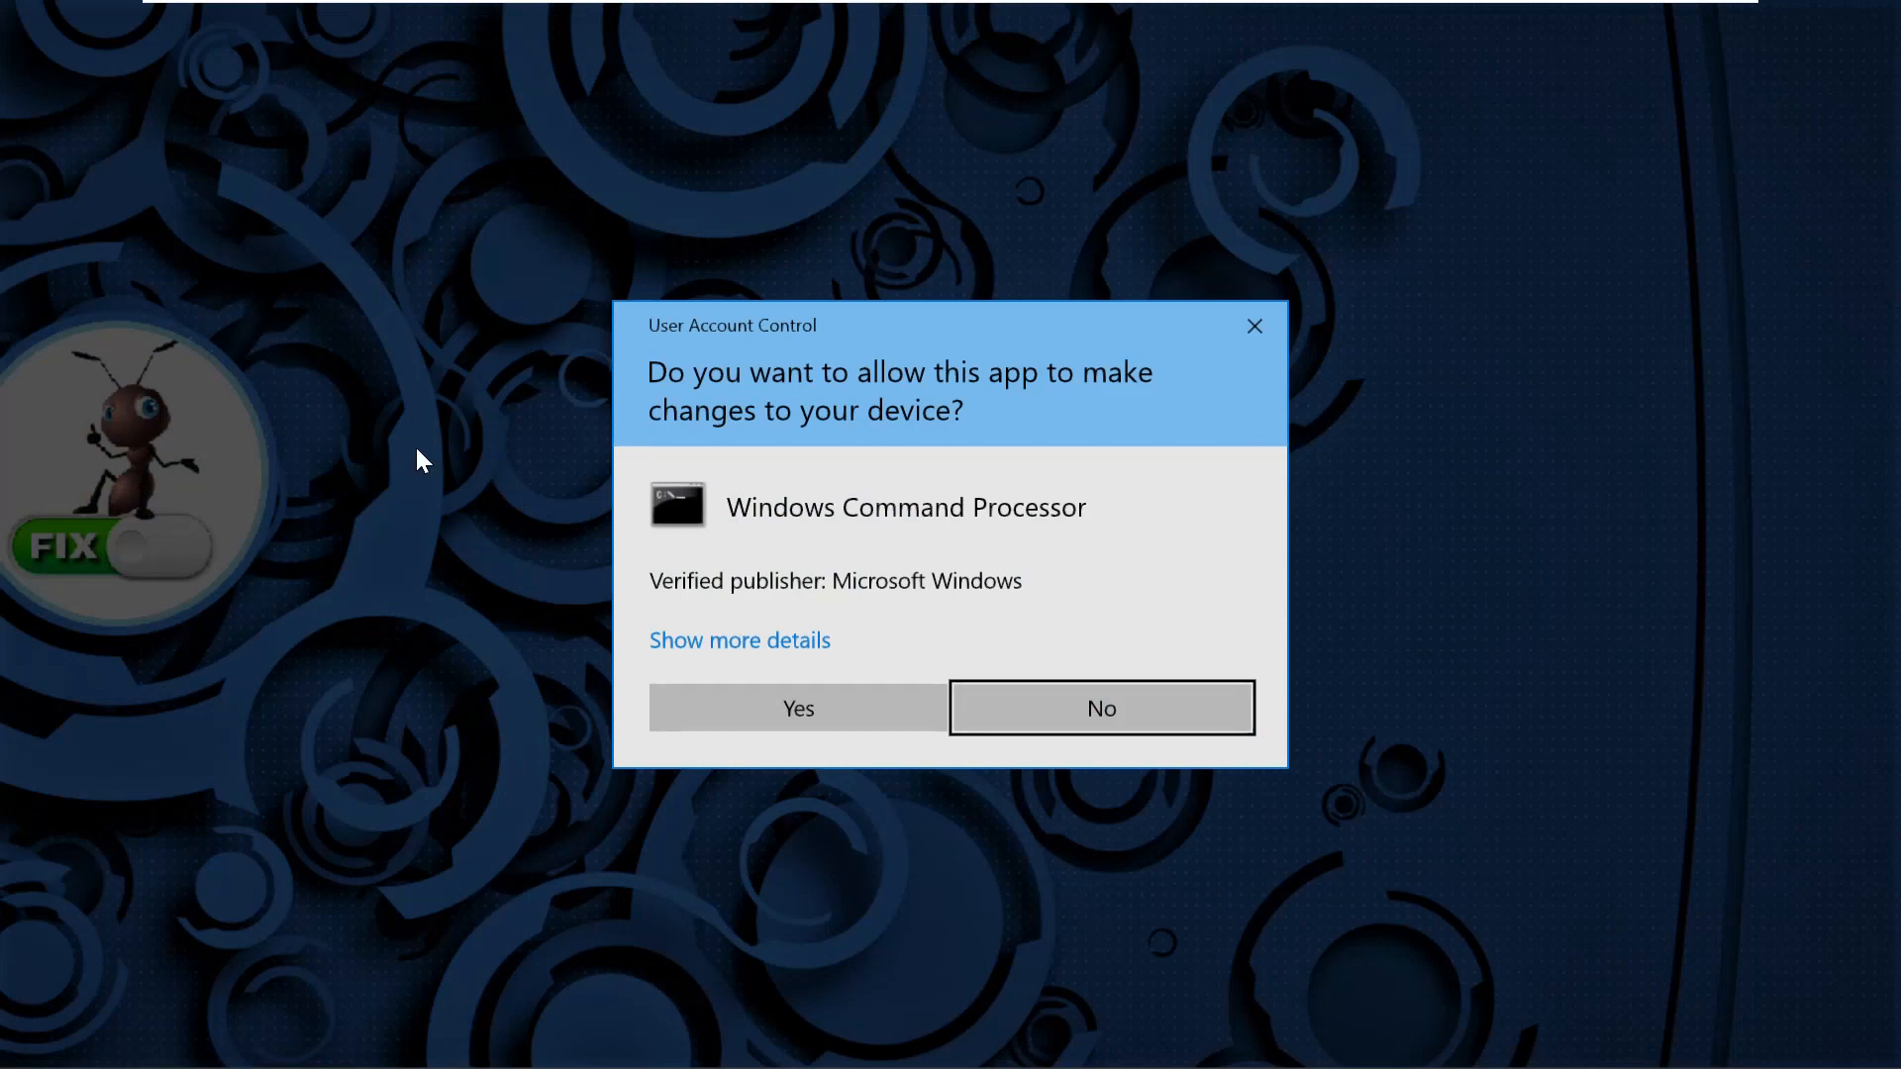
pyautogui.click(796, 708)
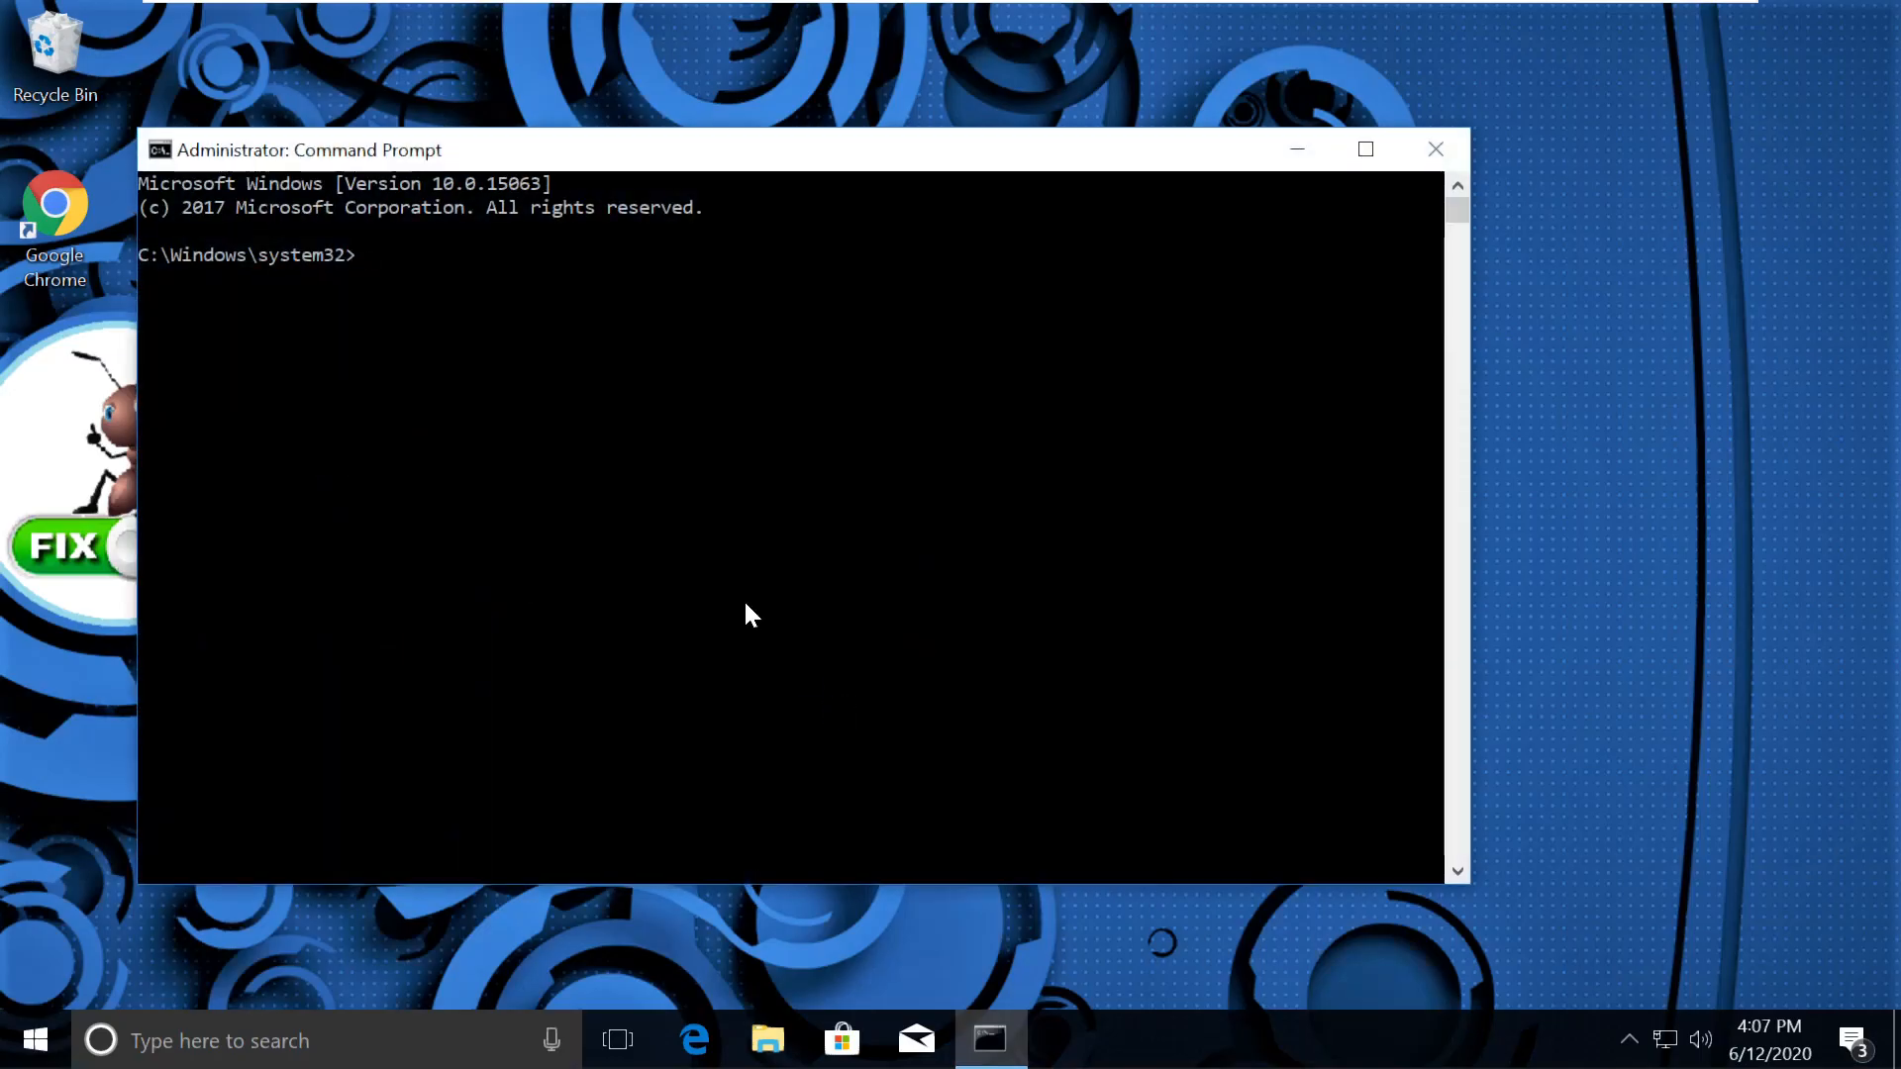
# Maximize the admin console, clear it with cls, and search Start for Chrome.
pyautogui.click(1364, 149)
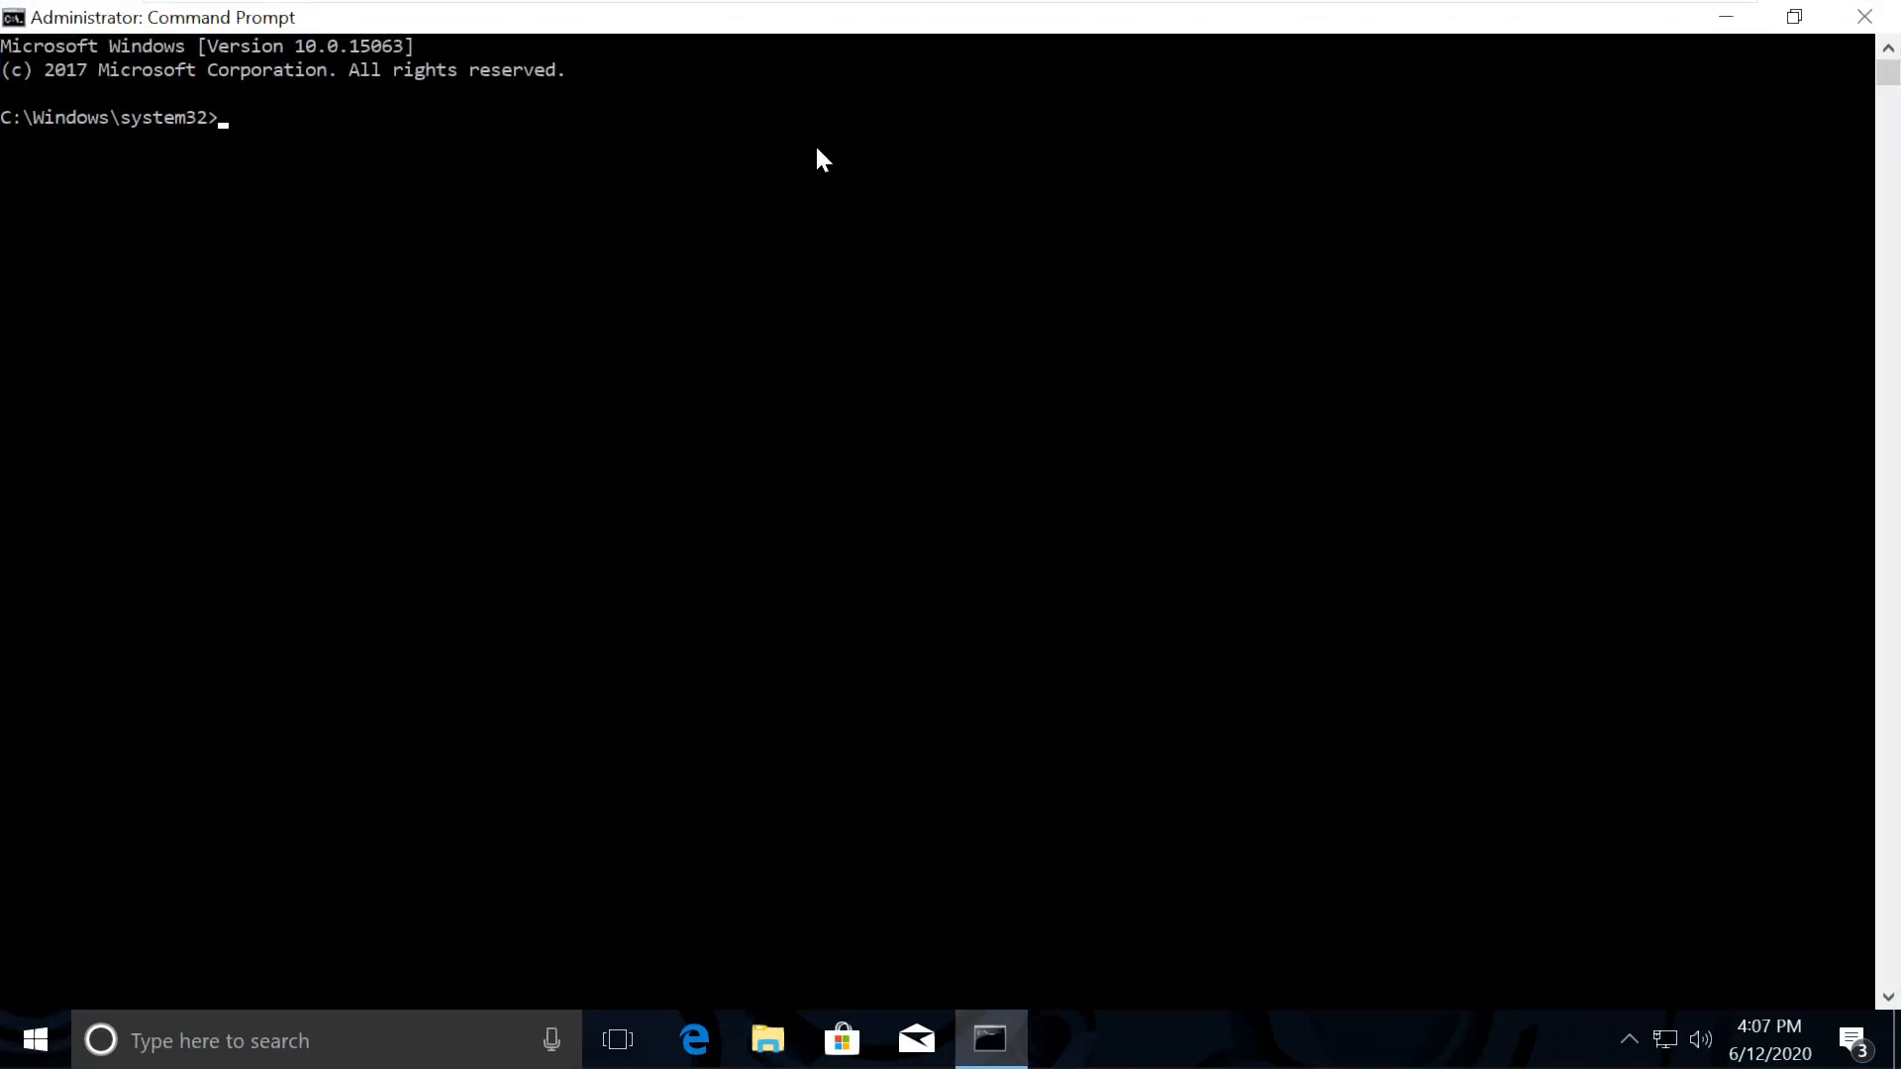
pyautogui.write('cls')
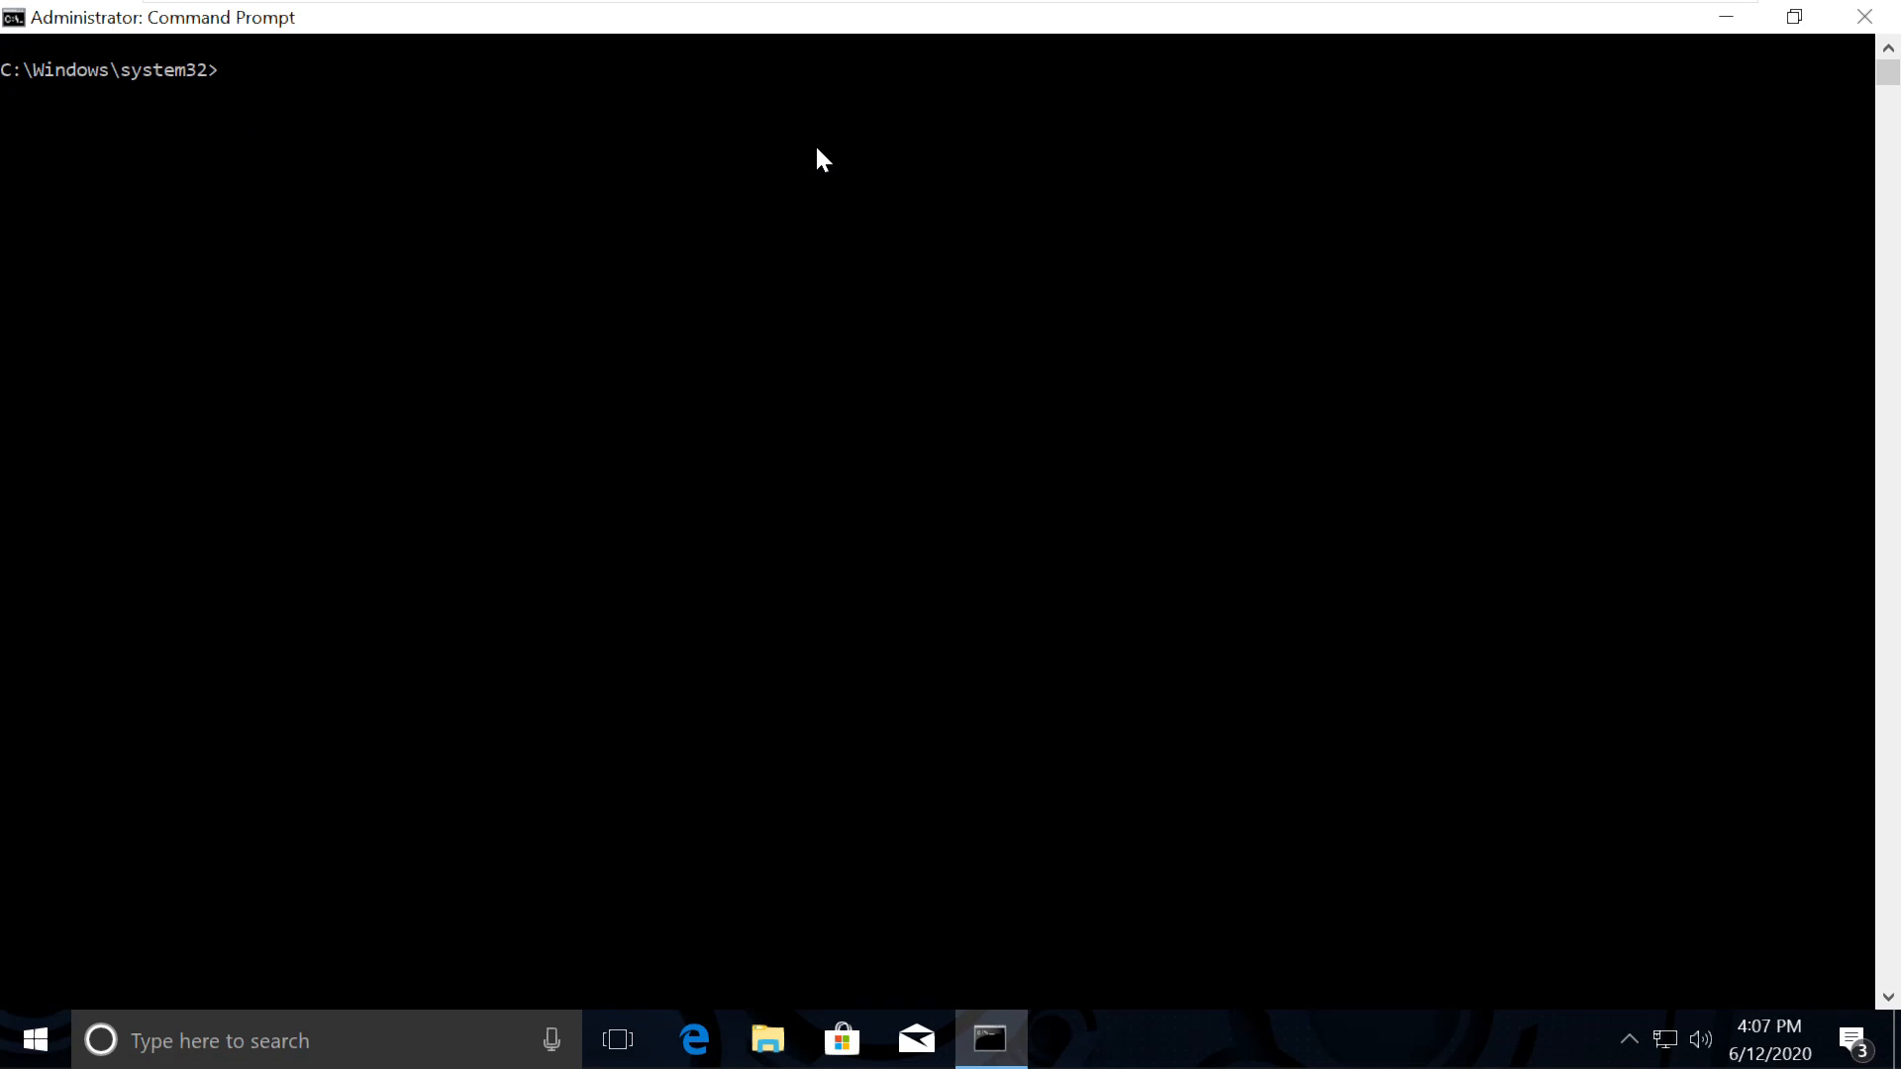
pyautogui.write('chrome')
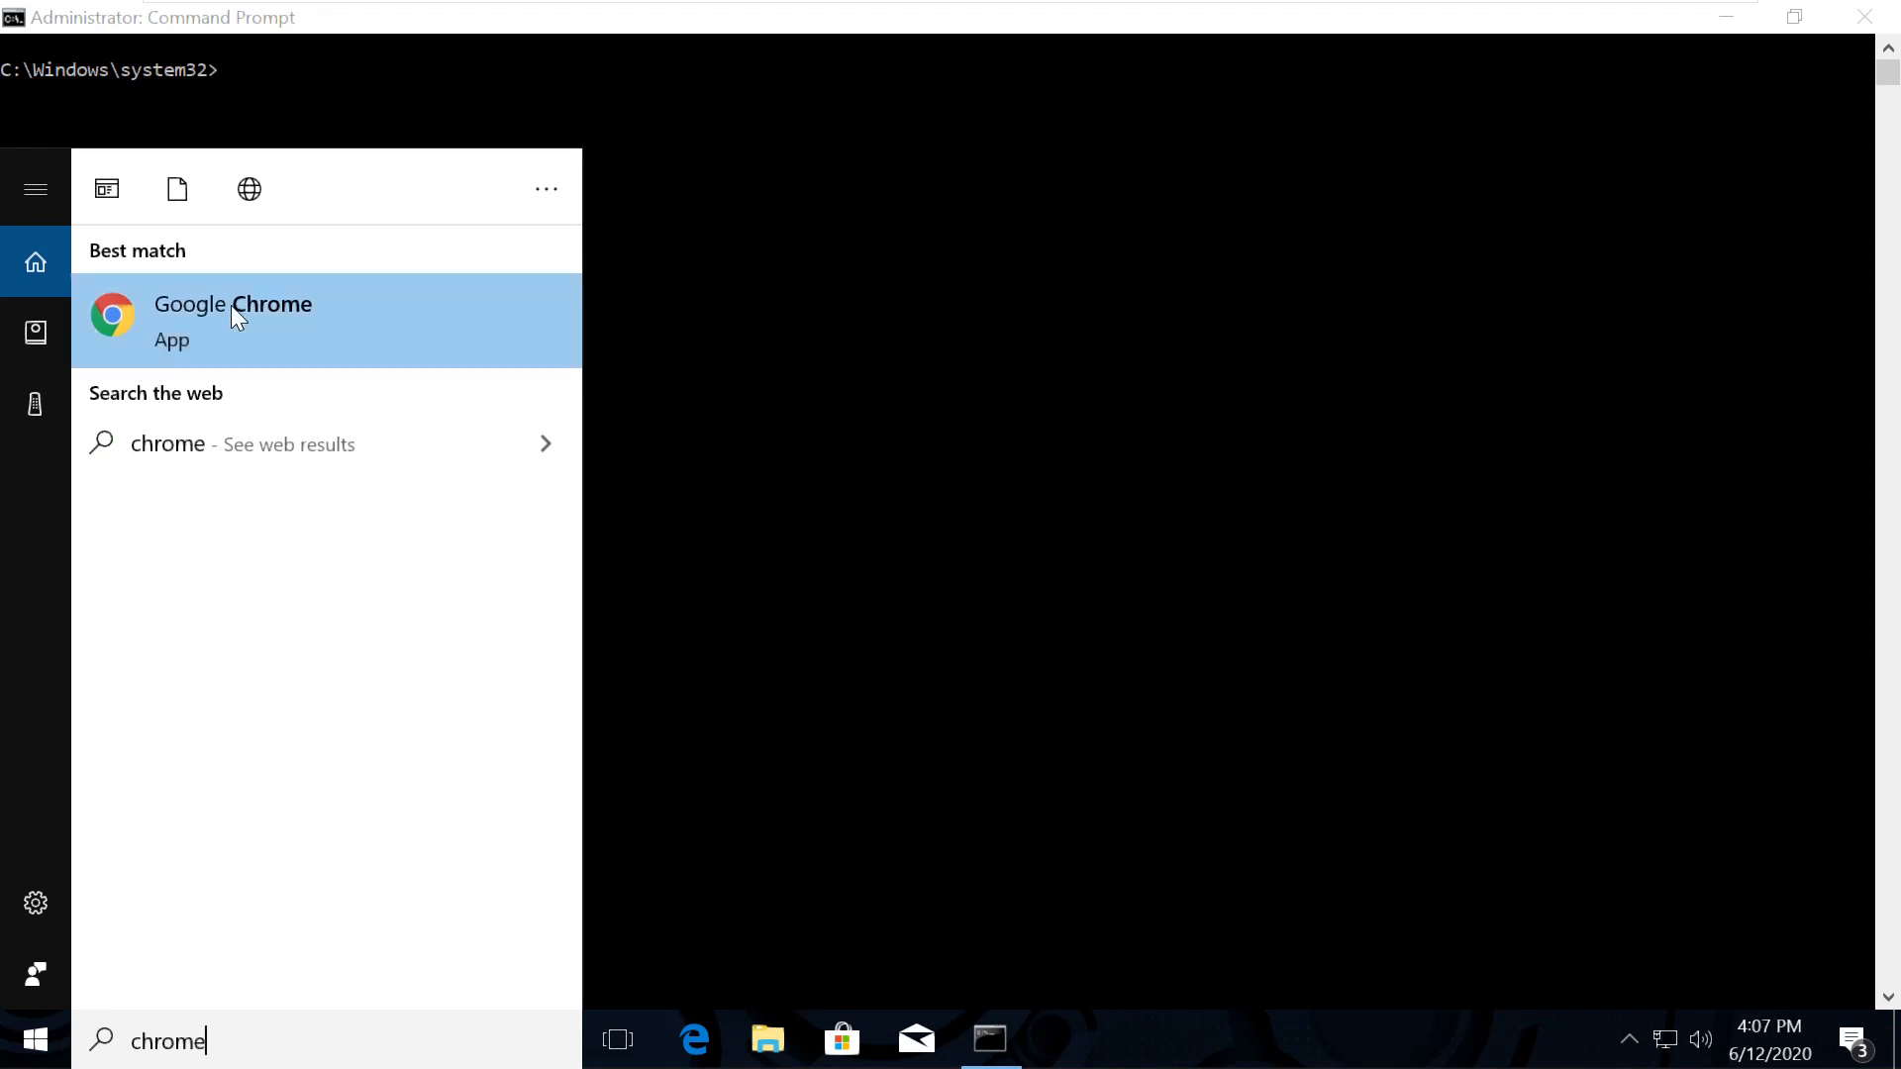
# Launch Chrome and search AnimSearch for 'hows.tech windows commands'.
pyautogui.click(232, 319)
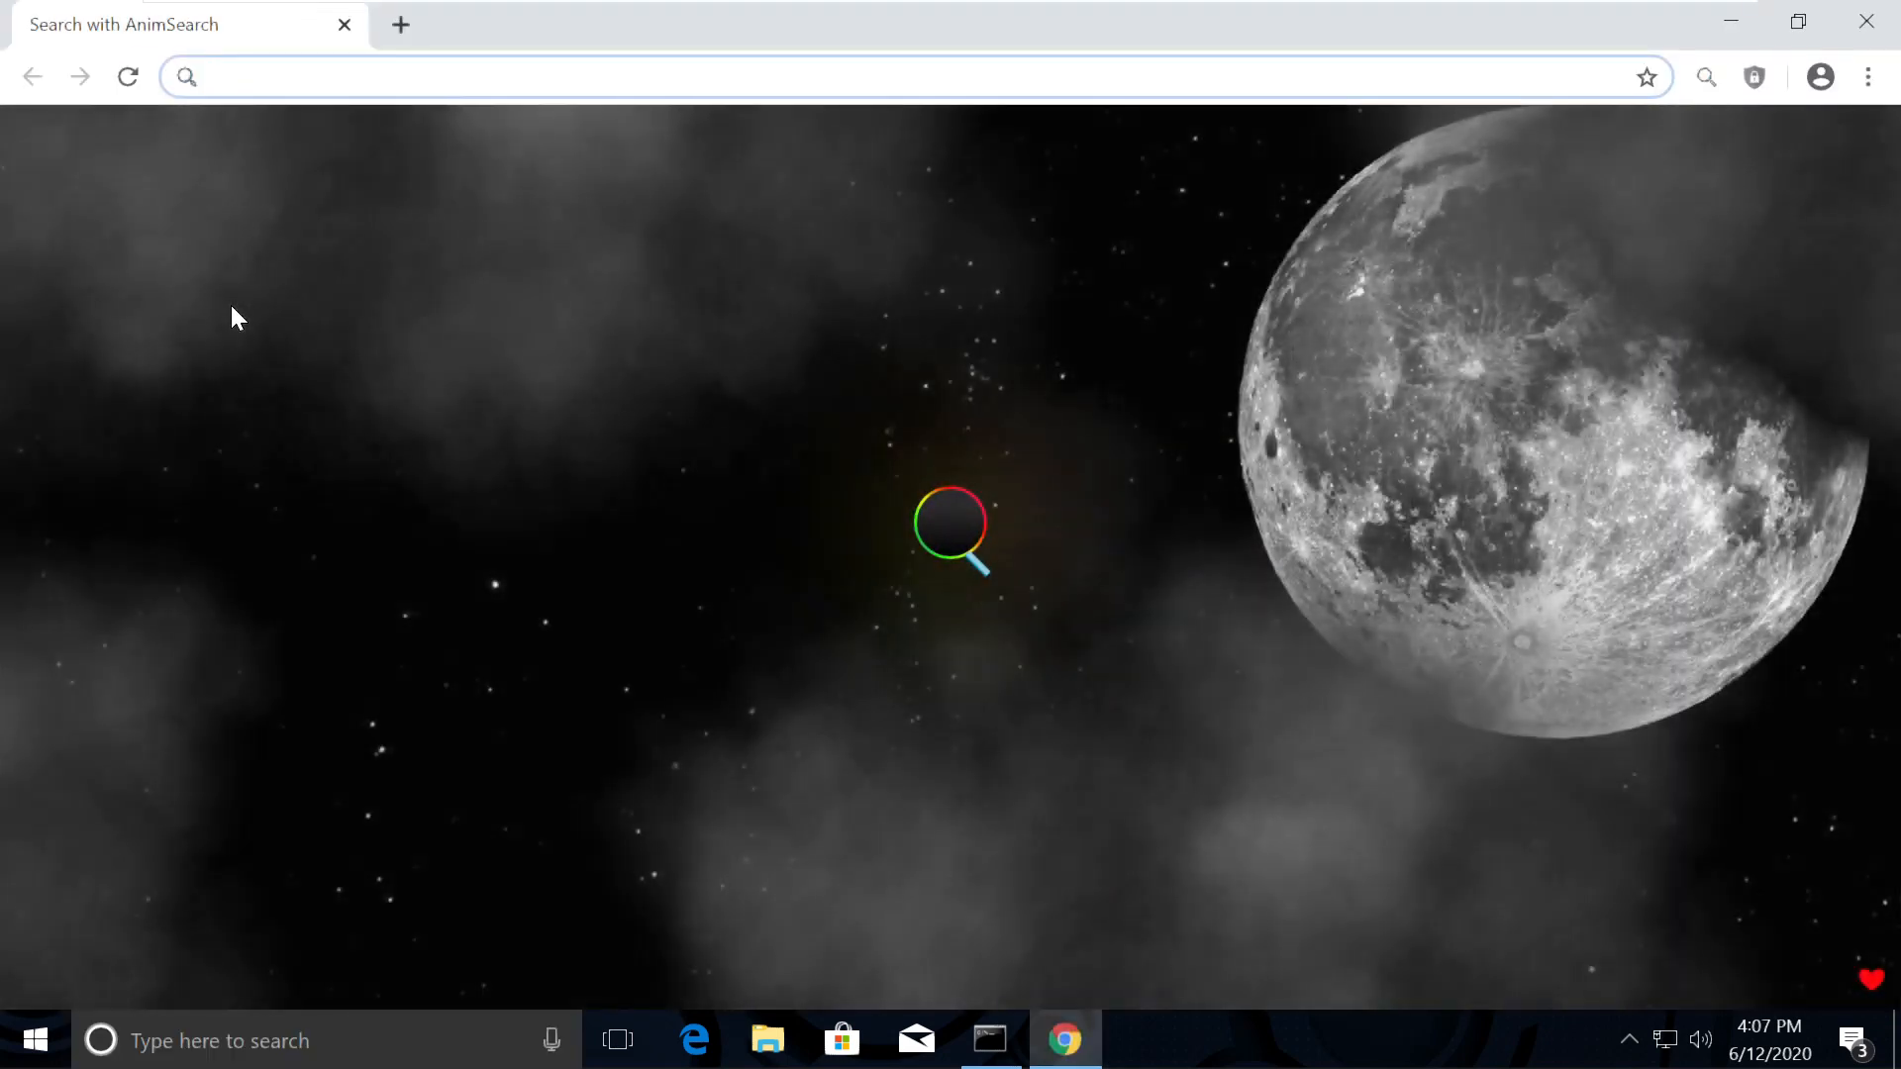
pyautogui.click(952, 528)
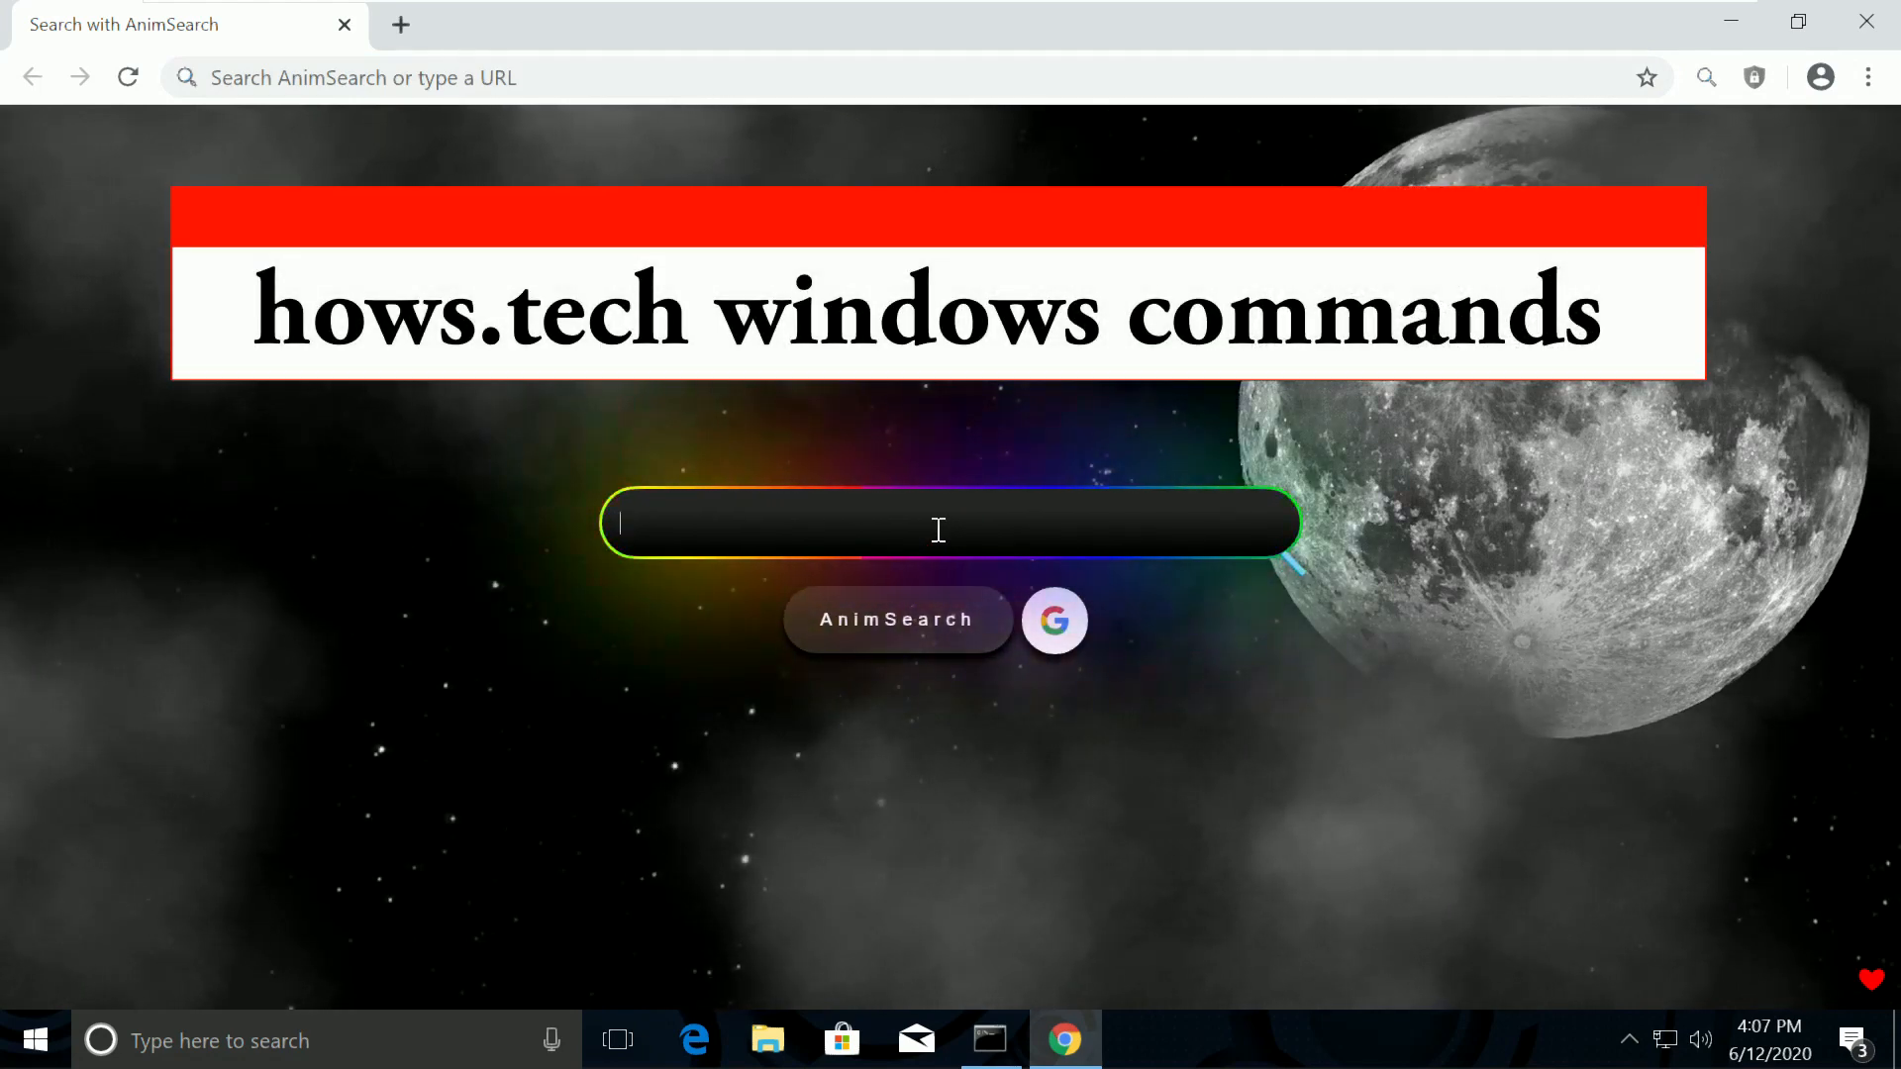
pyautogui.write('hows.tech windows')
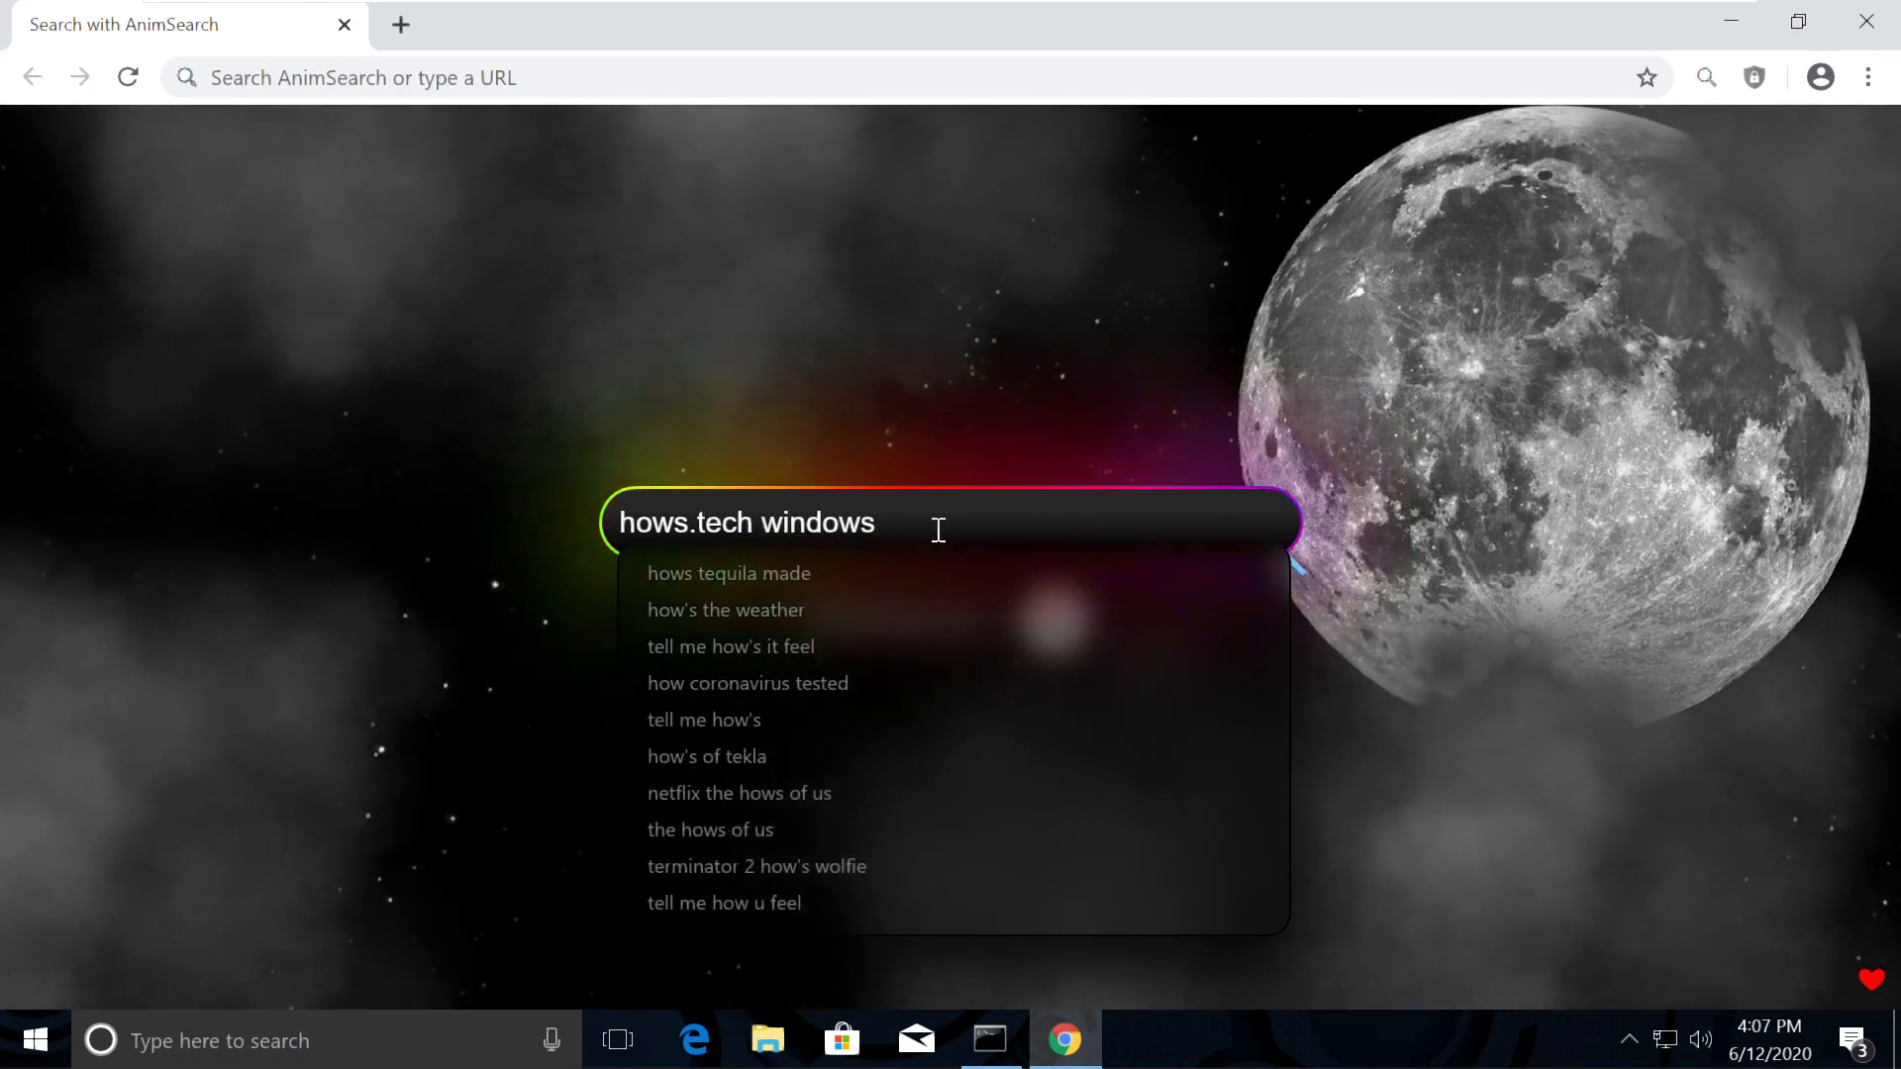
pyautogui.write('command')
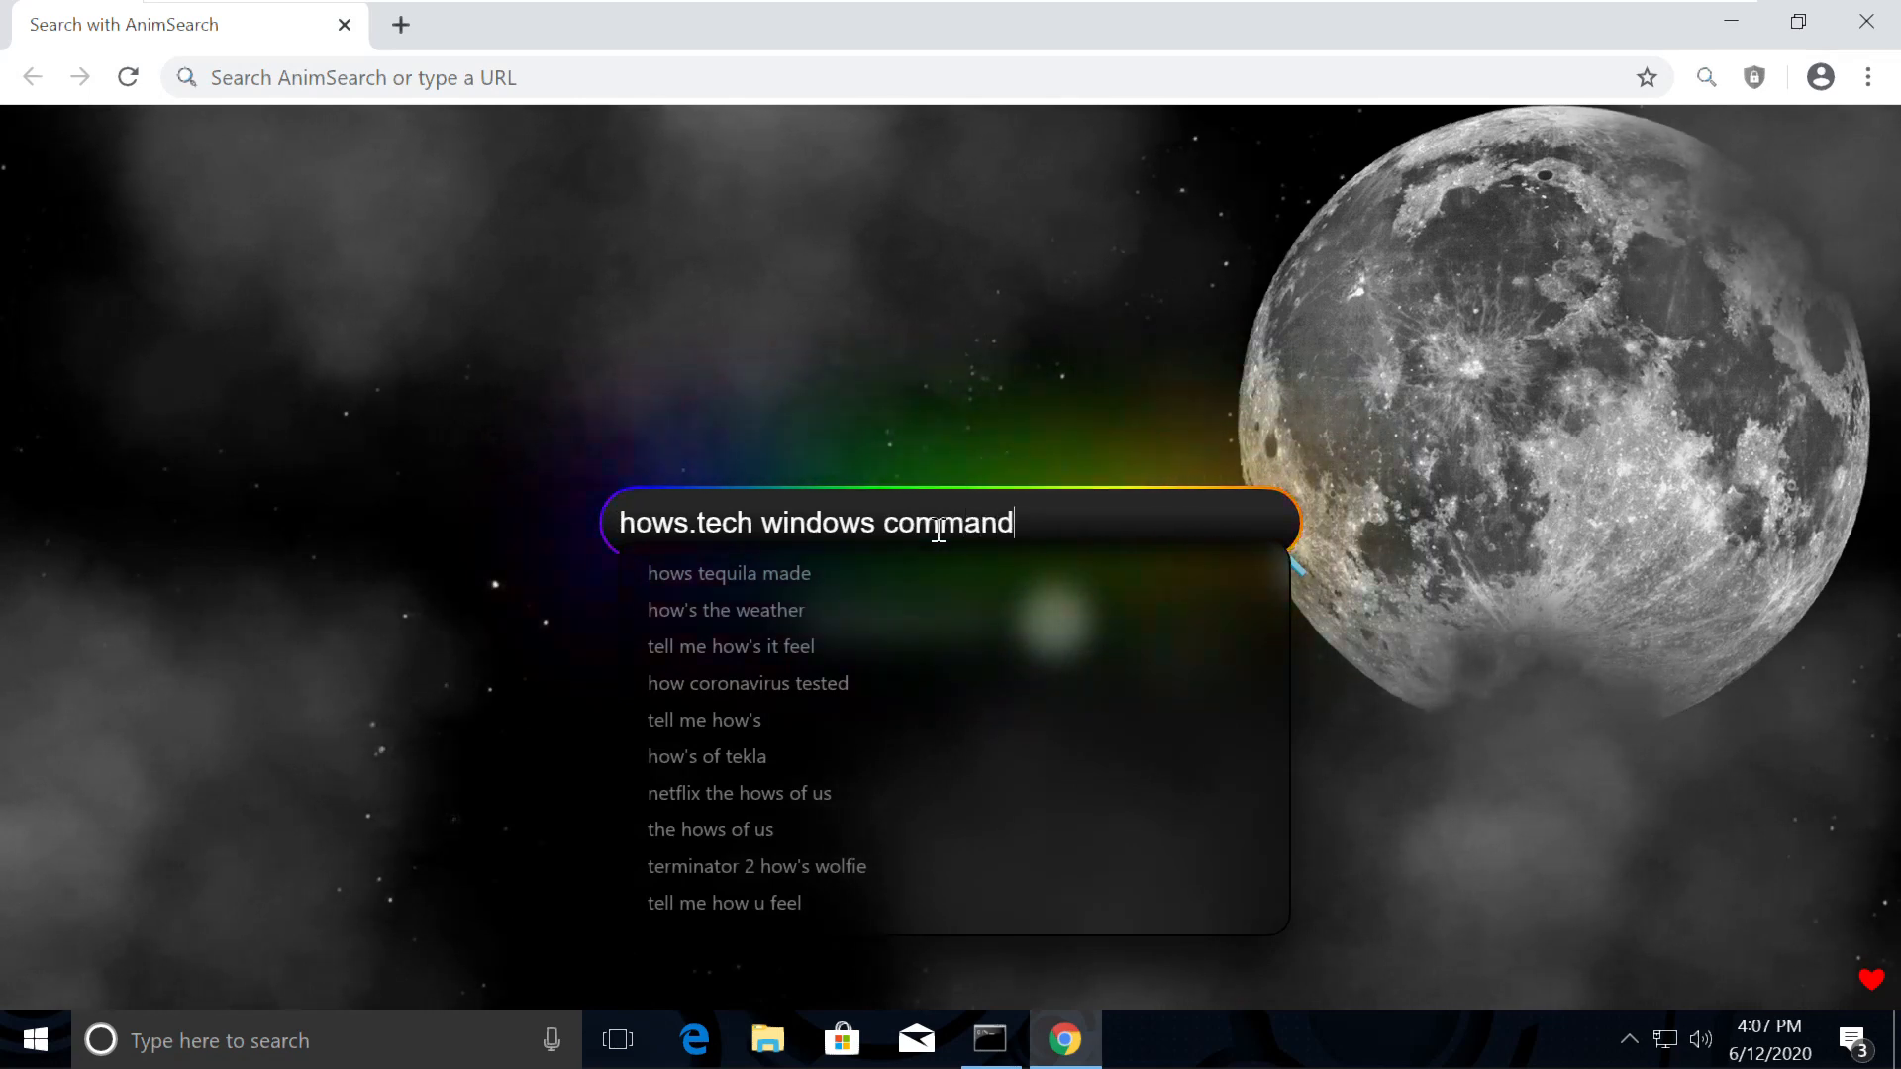
pyautogui.write('s')
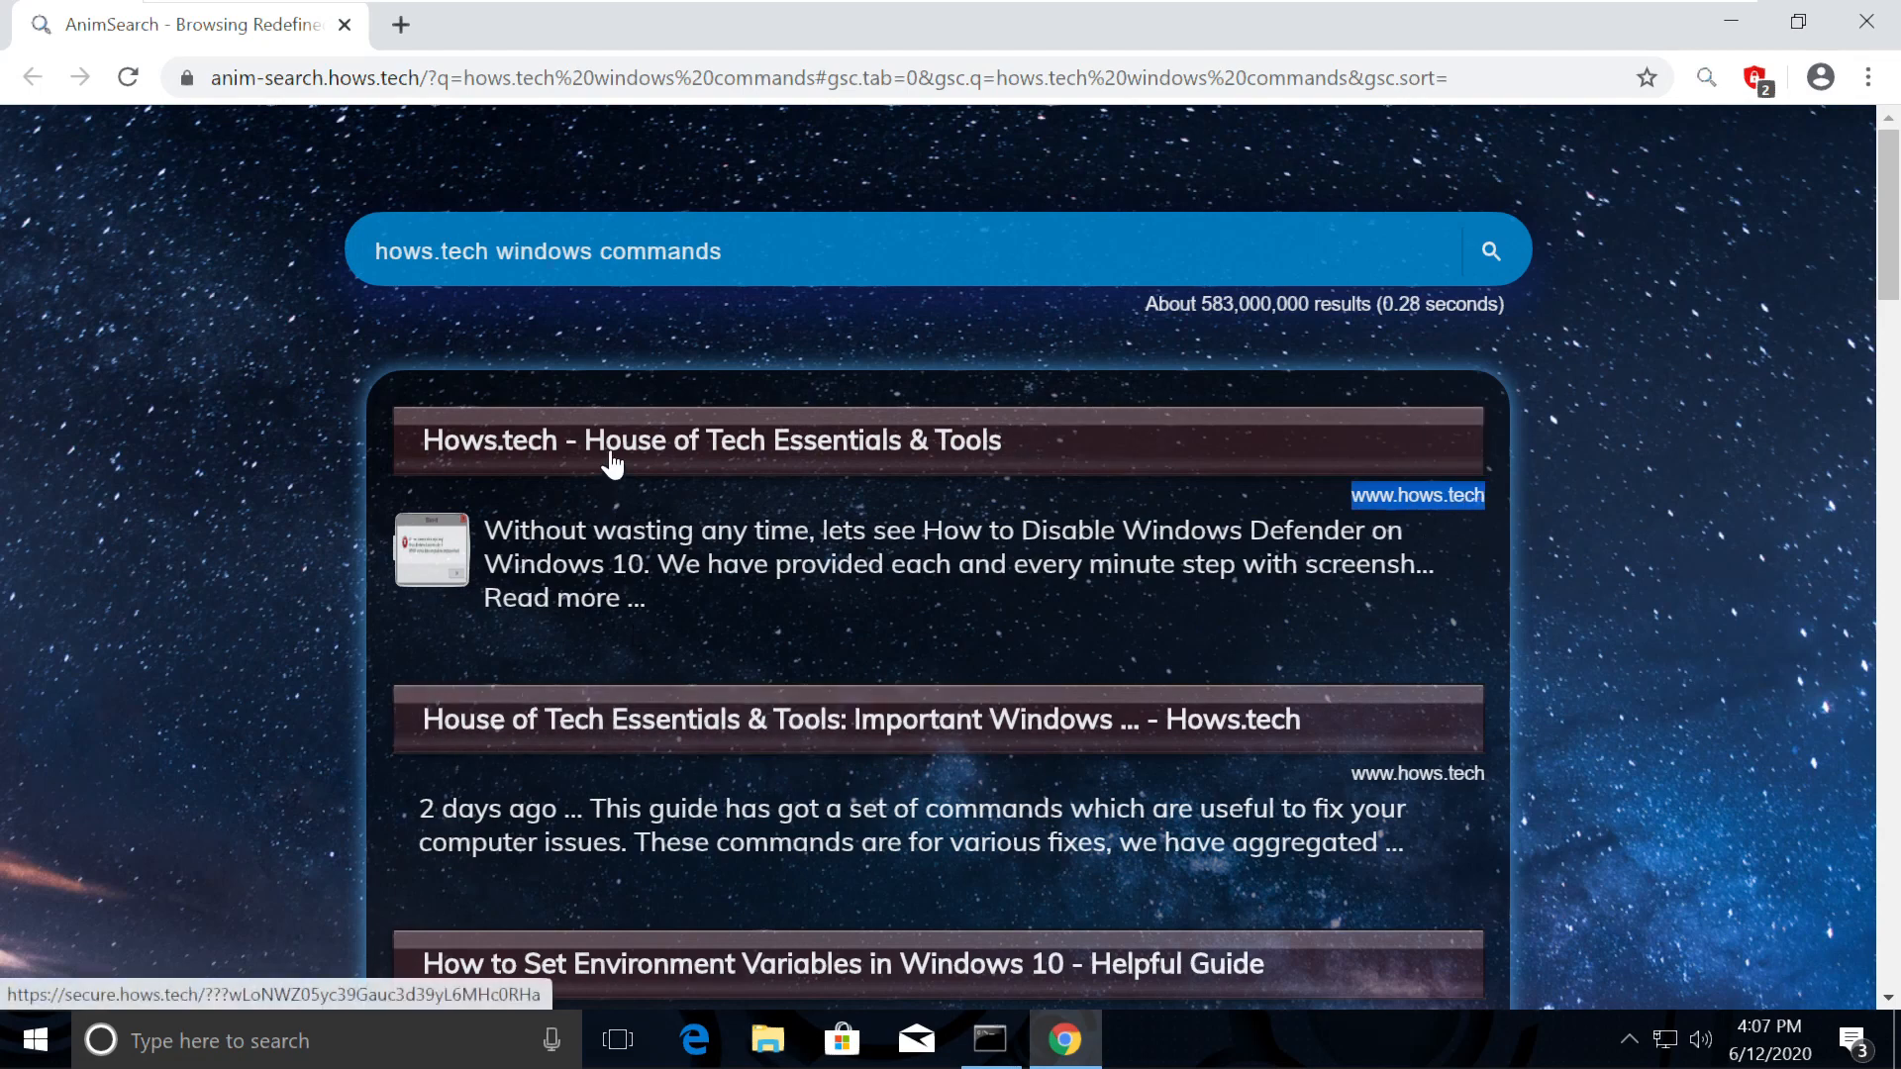
# Open hows.tech's COMMANDS page and select Command 17, 'netsh int ip reset'.
pyautogui.click(711, 440)
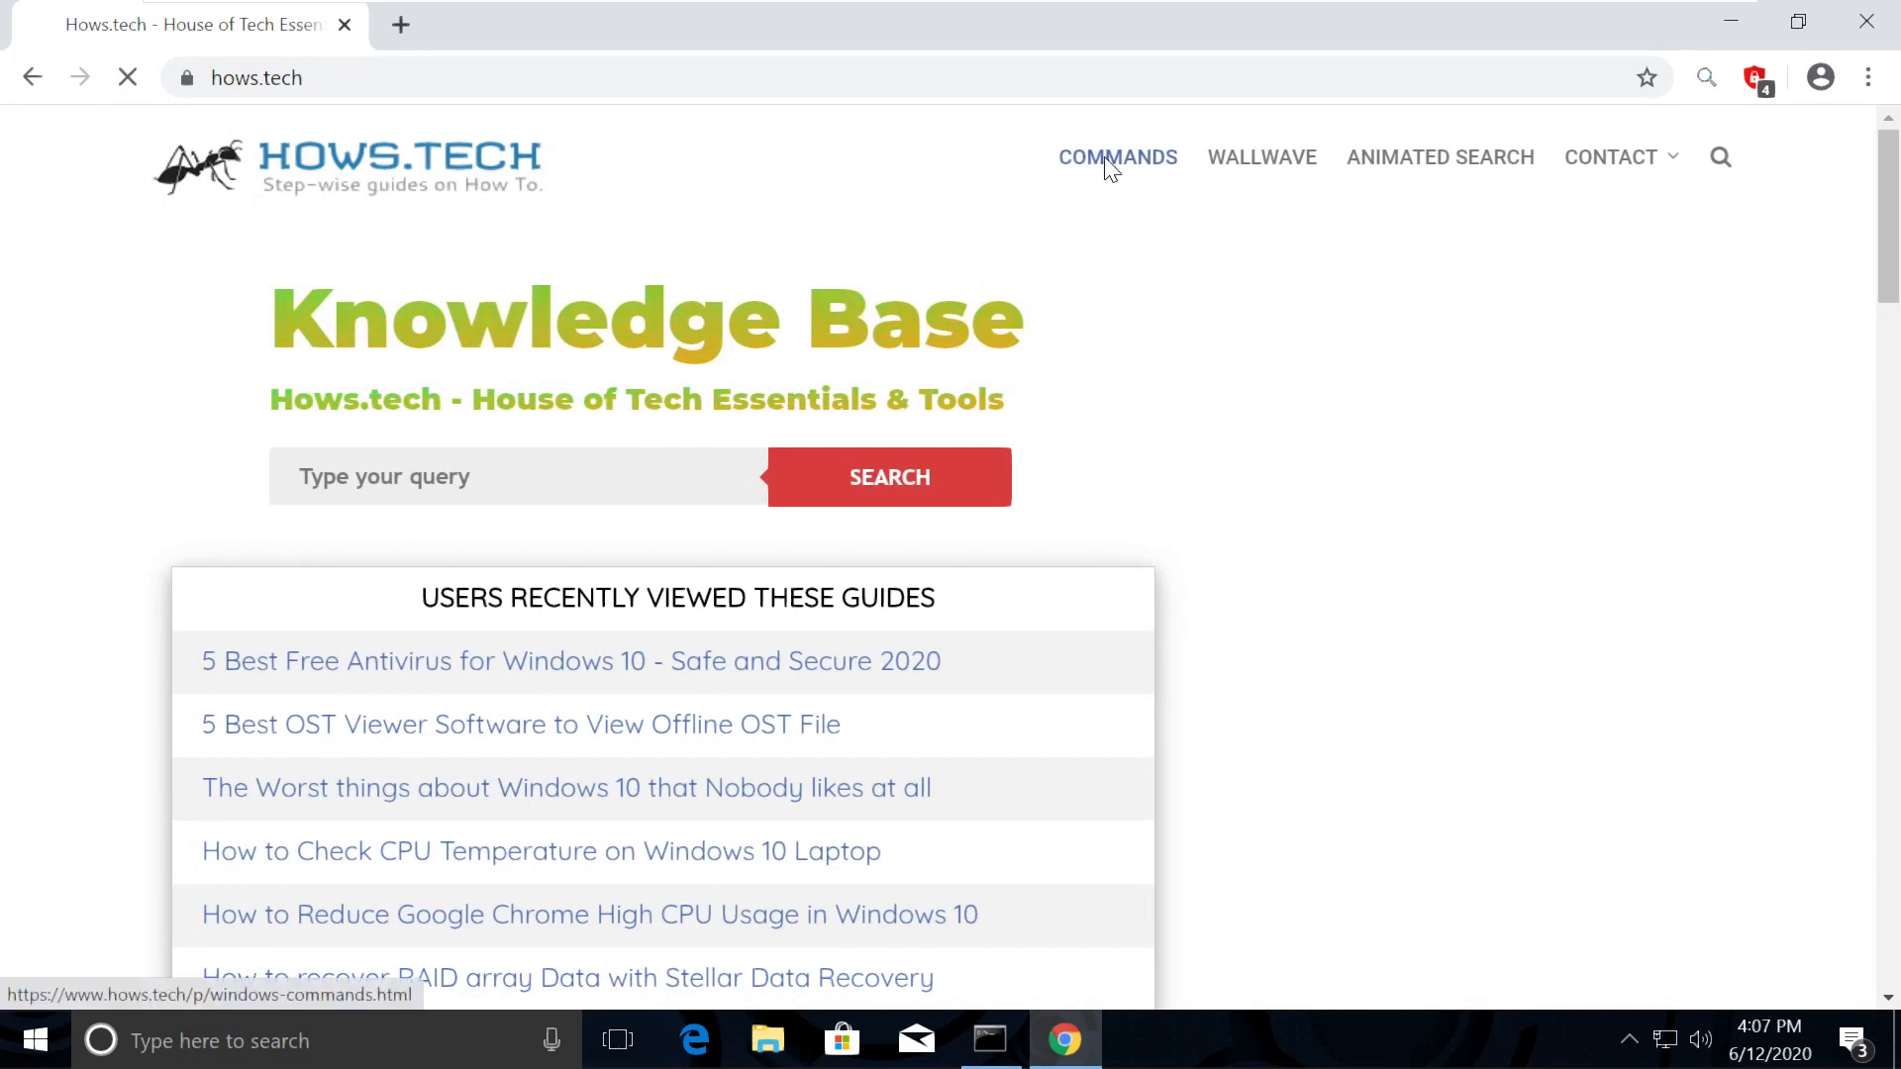
pyautogui.click(1115, 157)
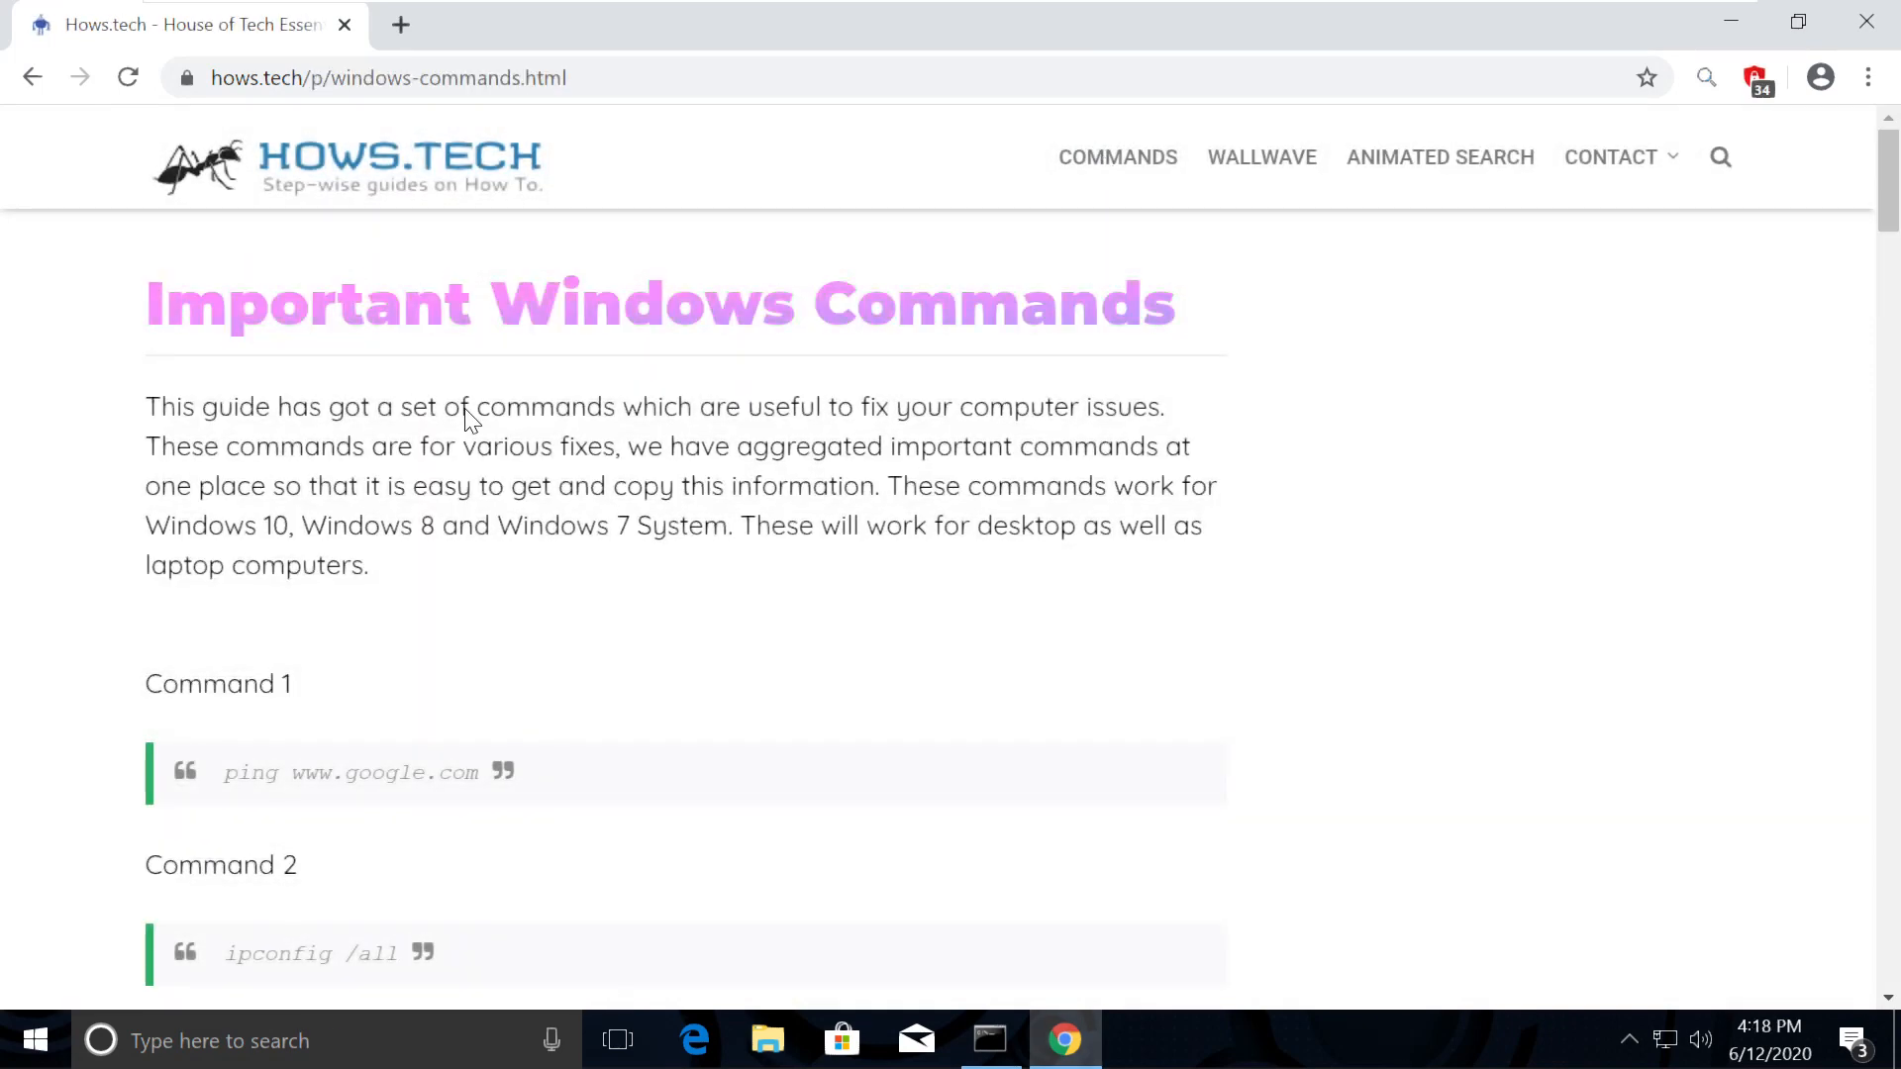
pyautogui.scroll(-3)
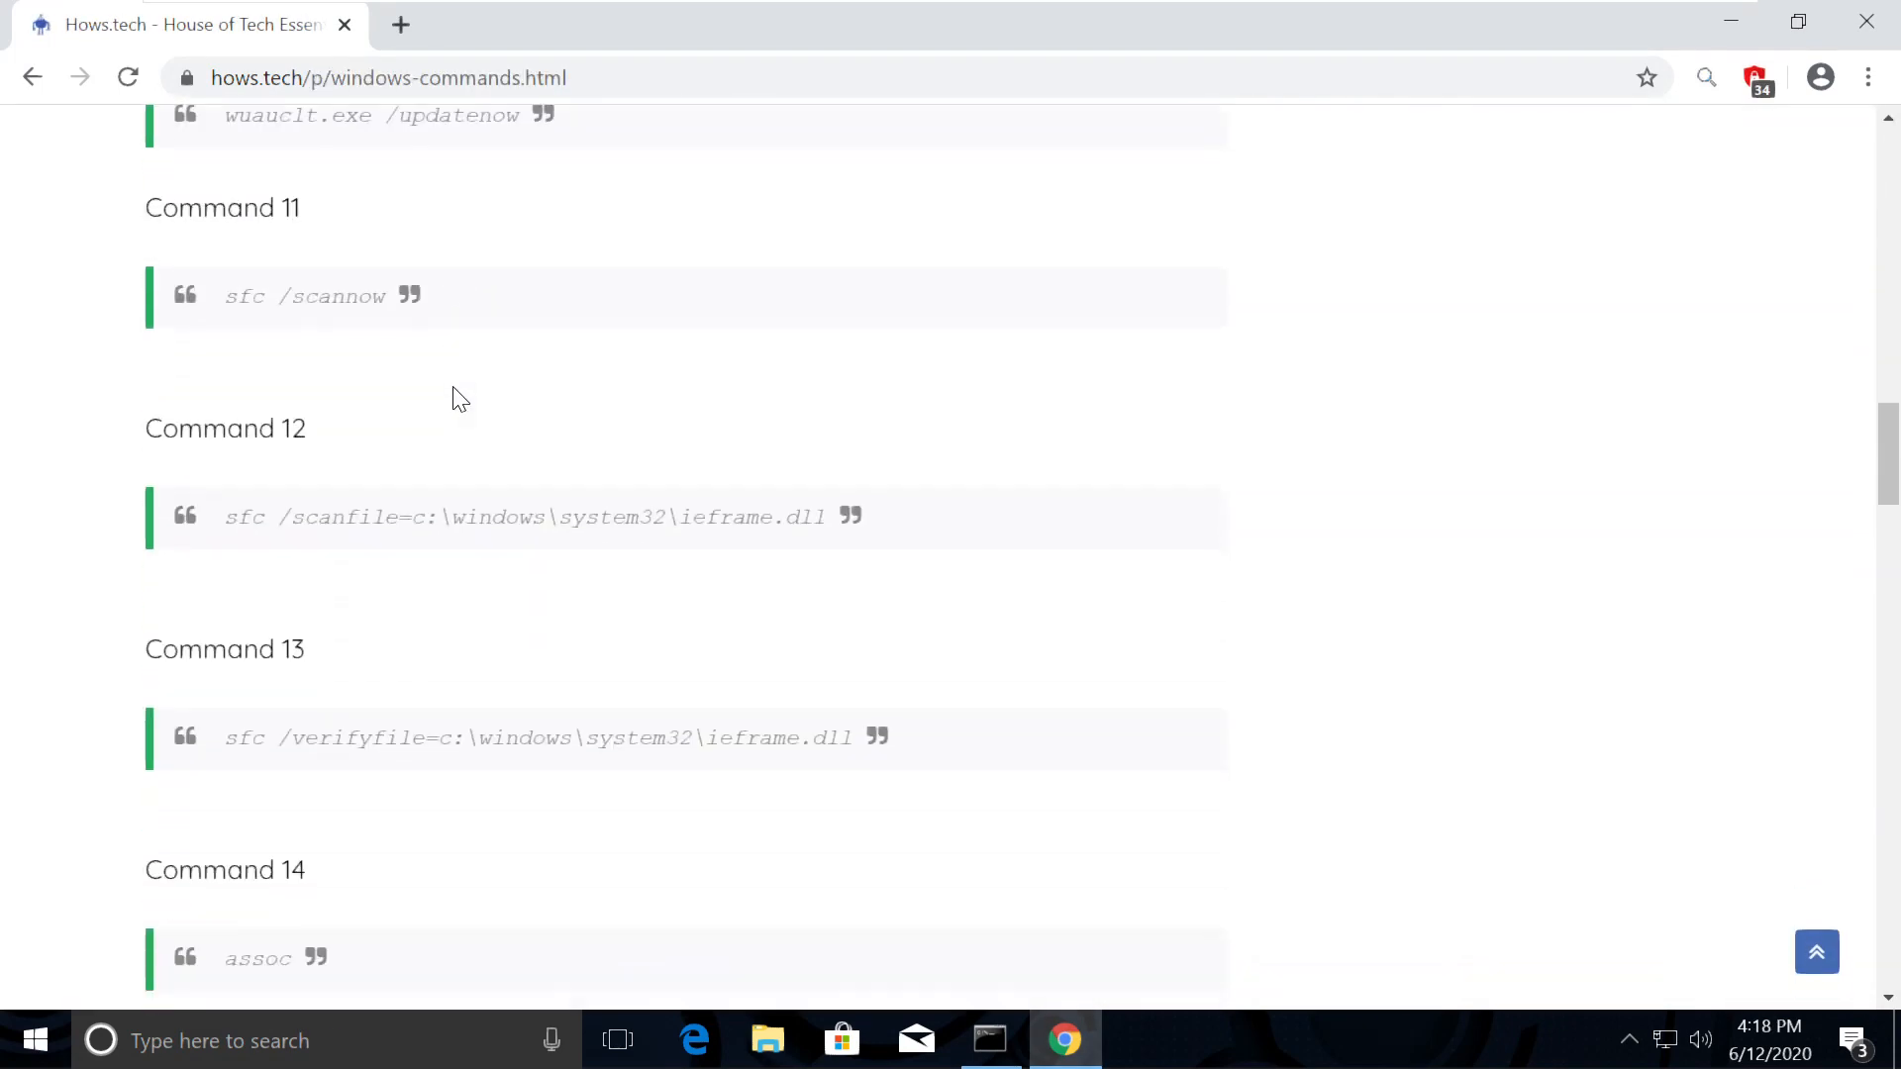
pyautogui.scroll(-3)
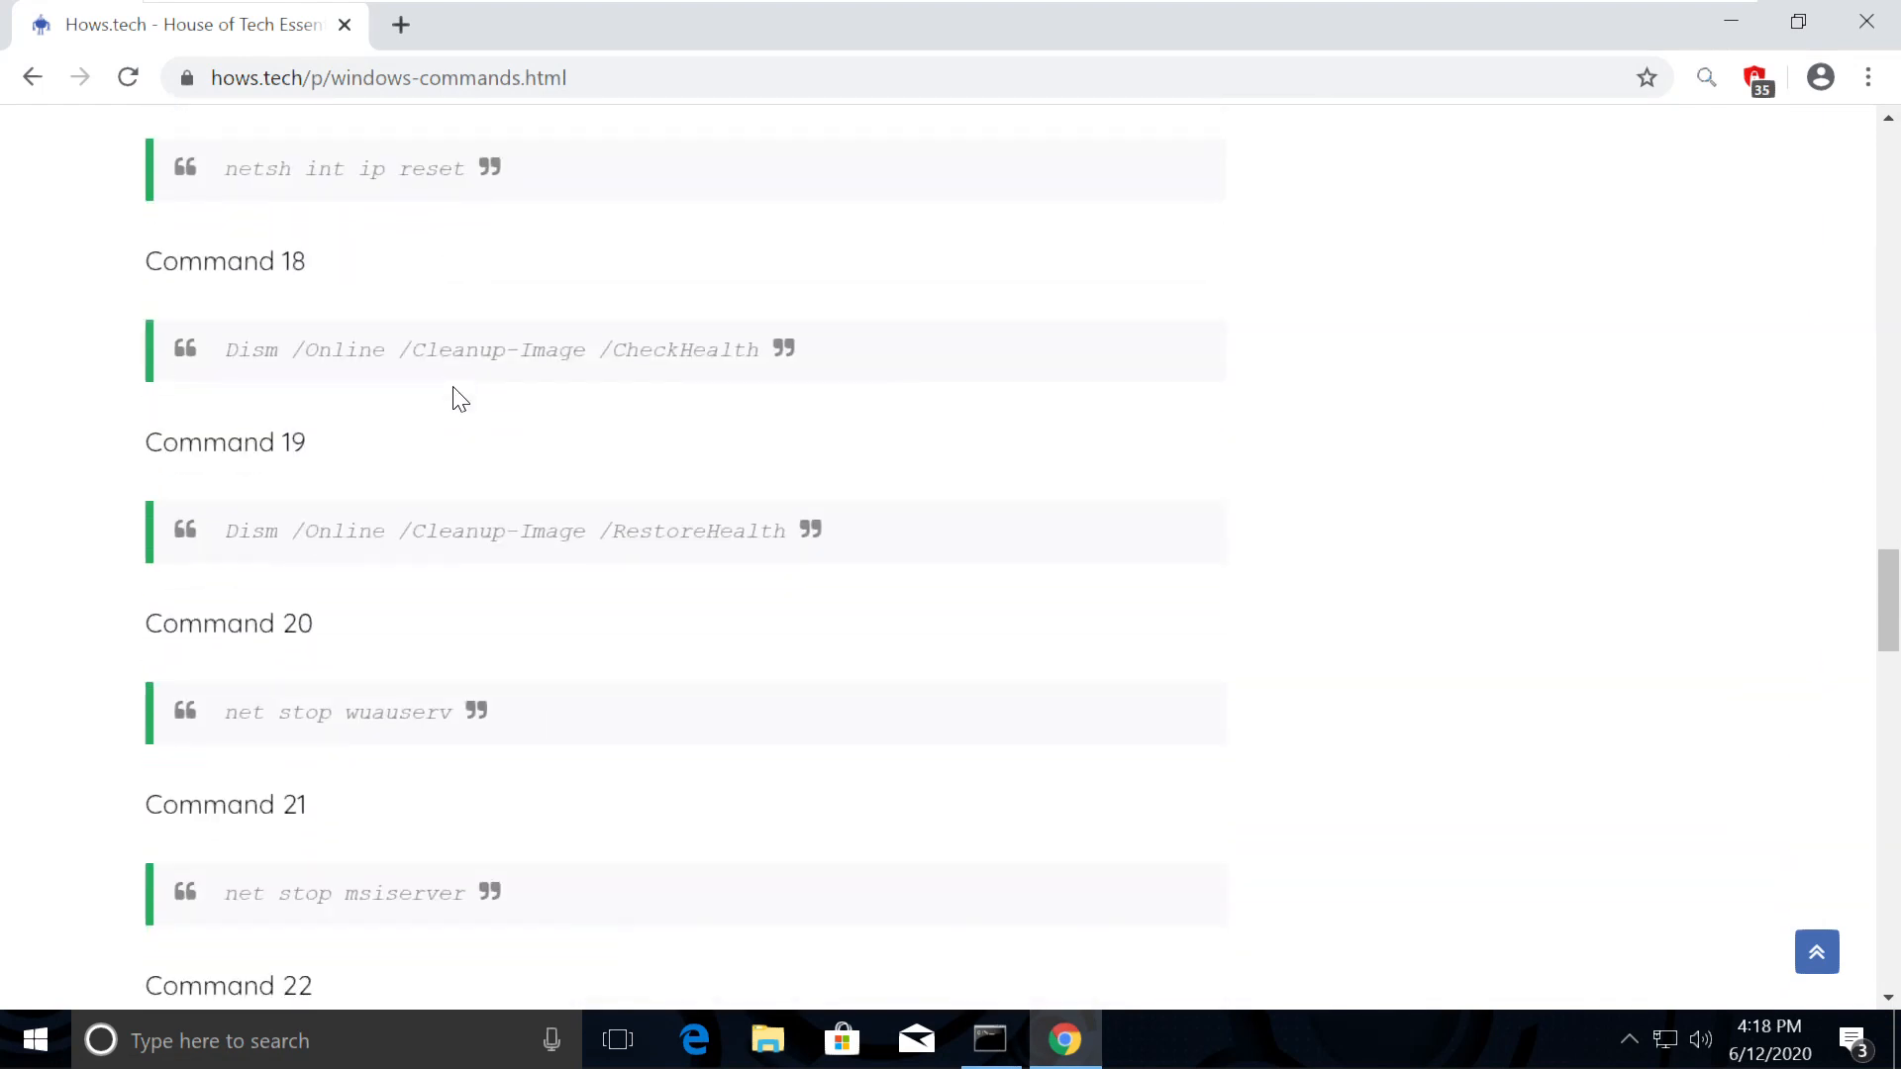
pyautogui.scroll(3)
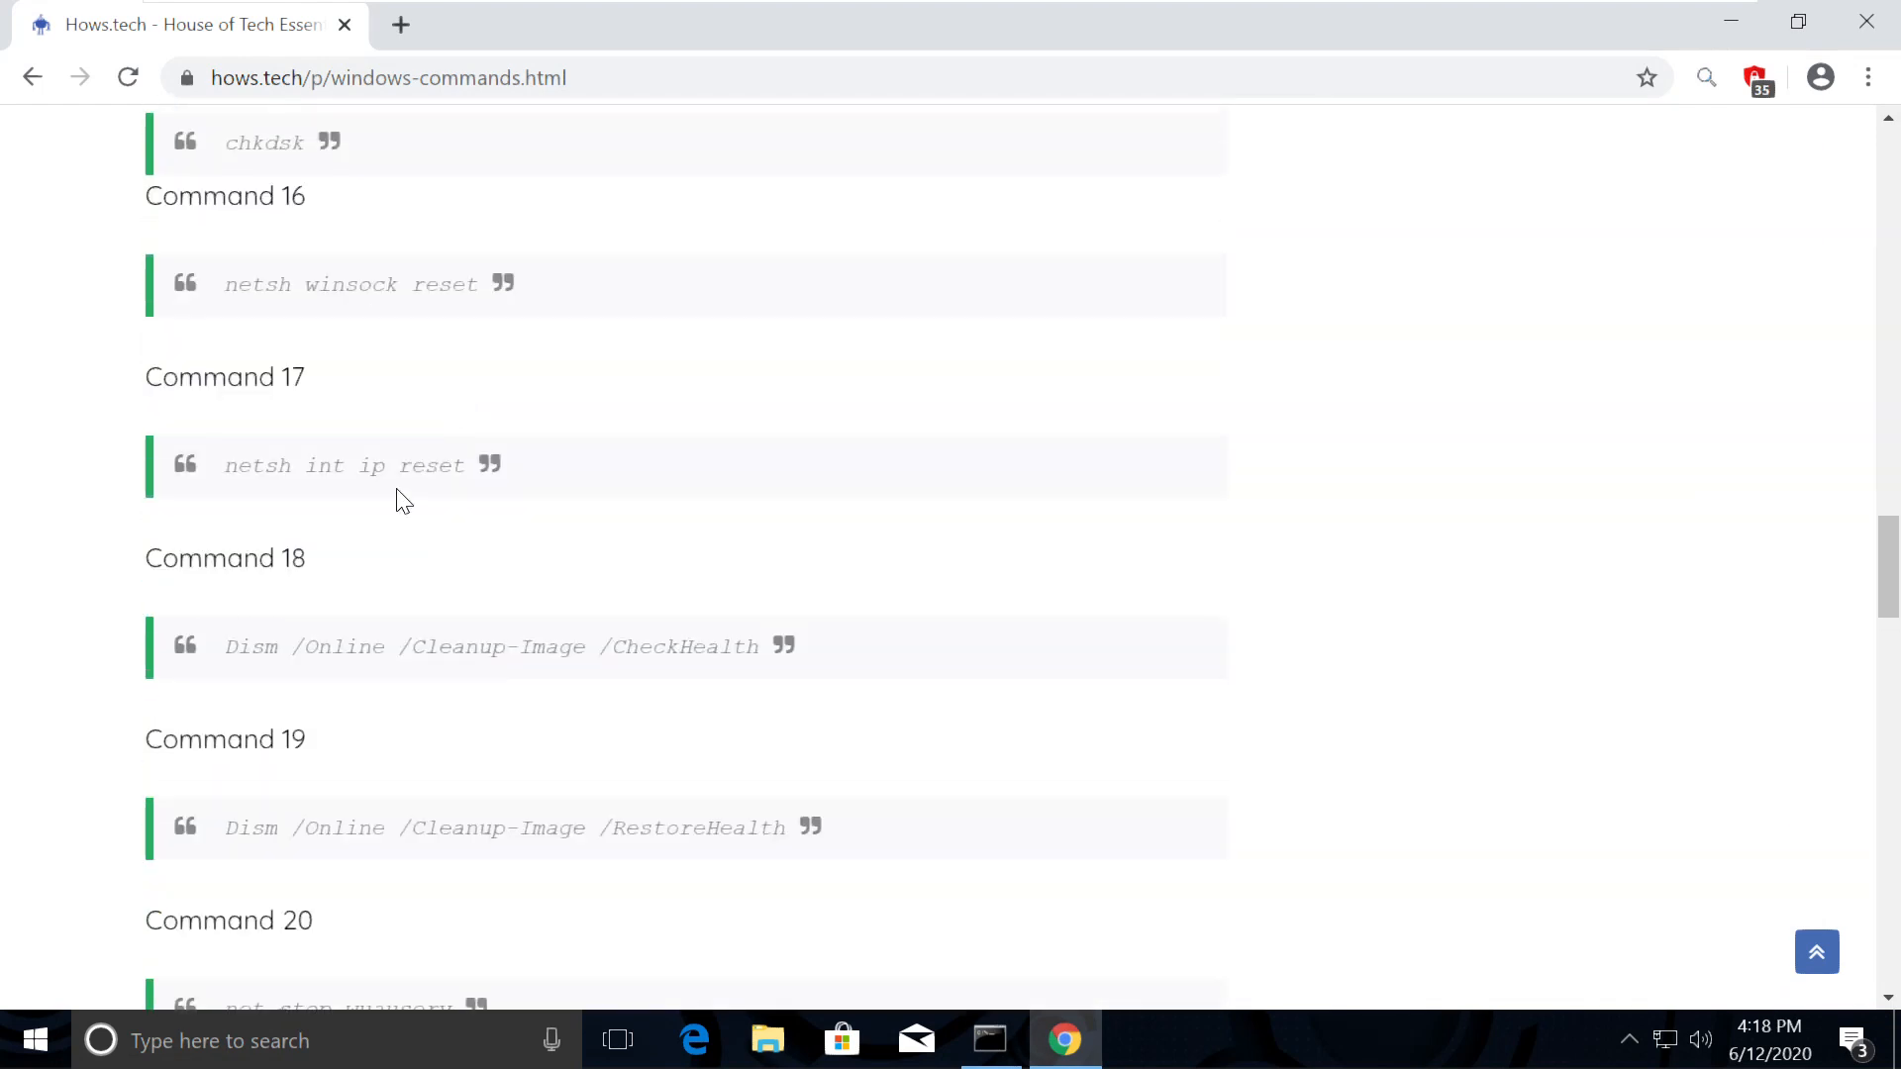
pyautogui.doubleClick(337, 466)
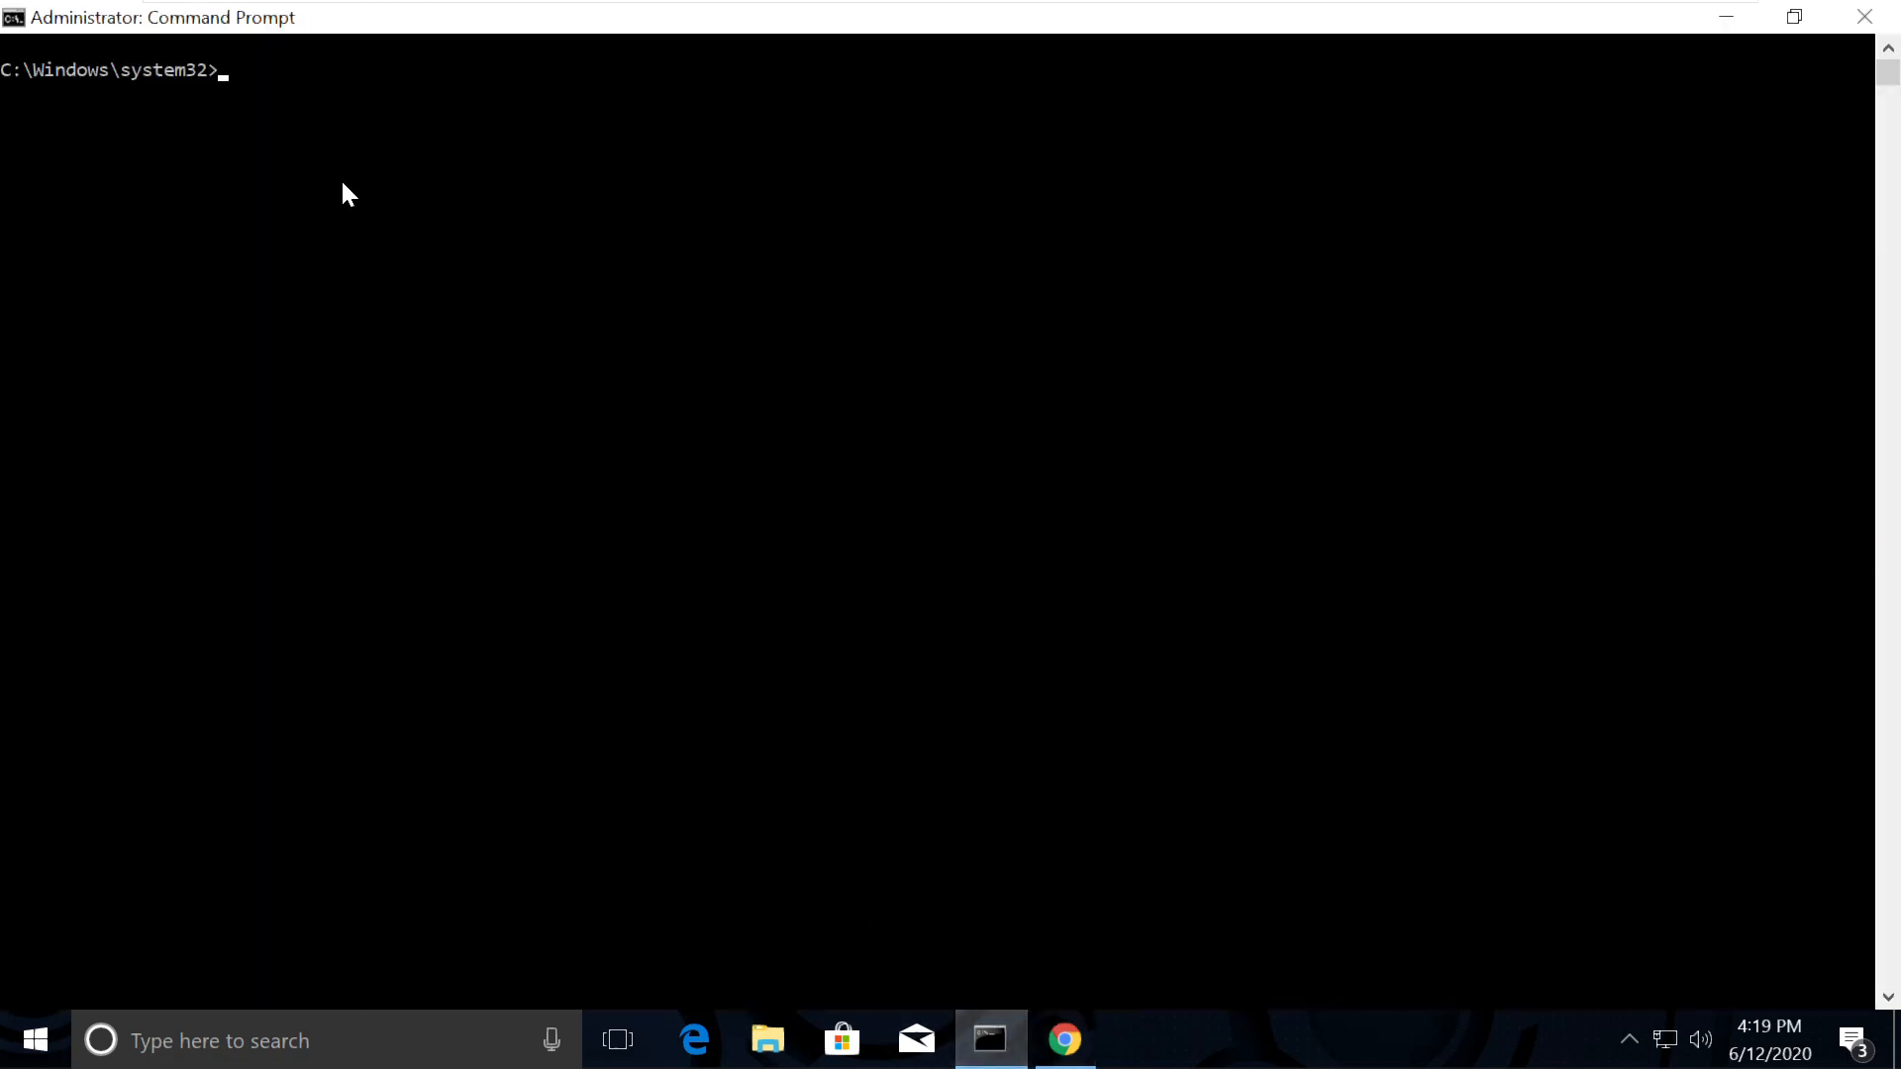
pyautogui.write('netsh int ip reset')
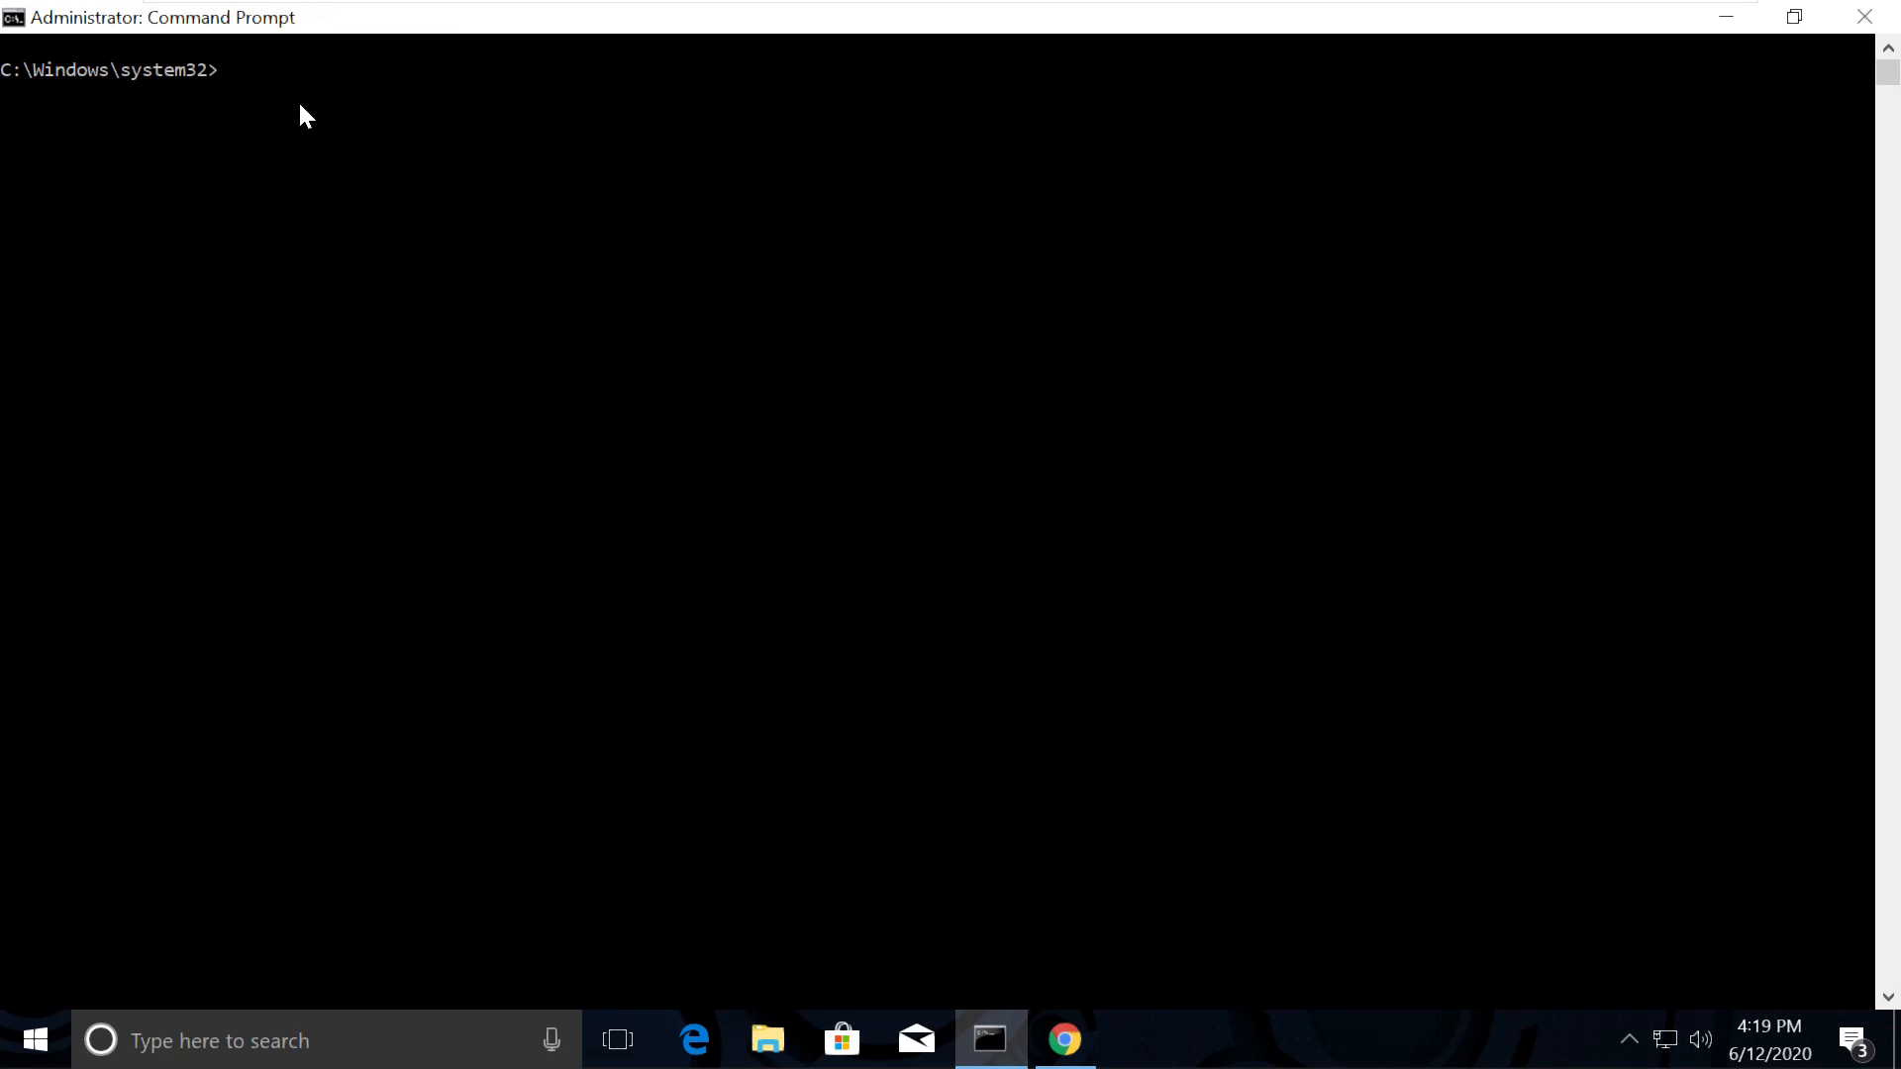
pyautogui.click(1063, 1040)
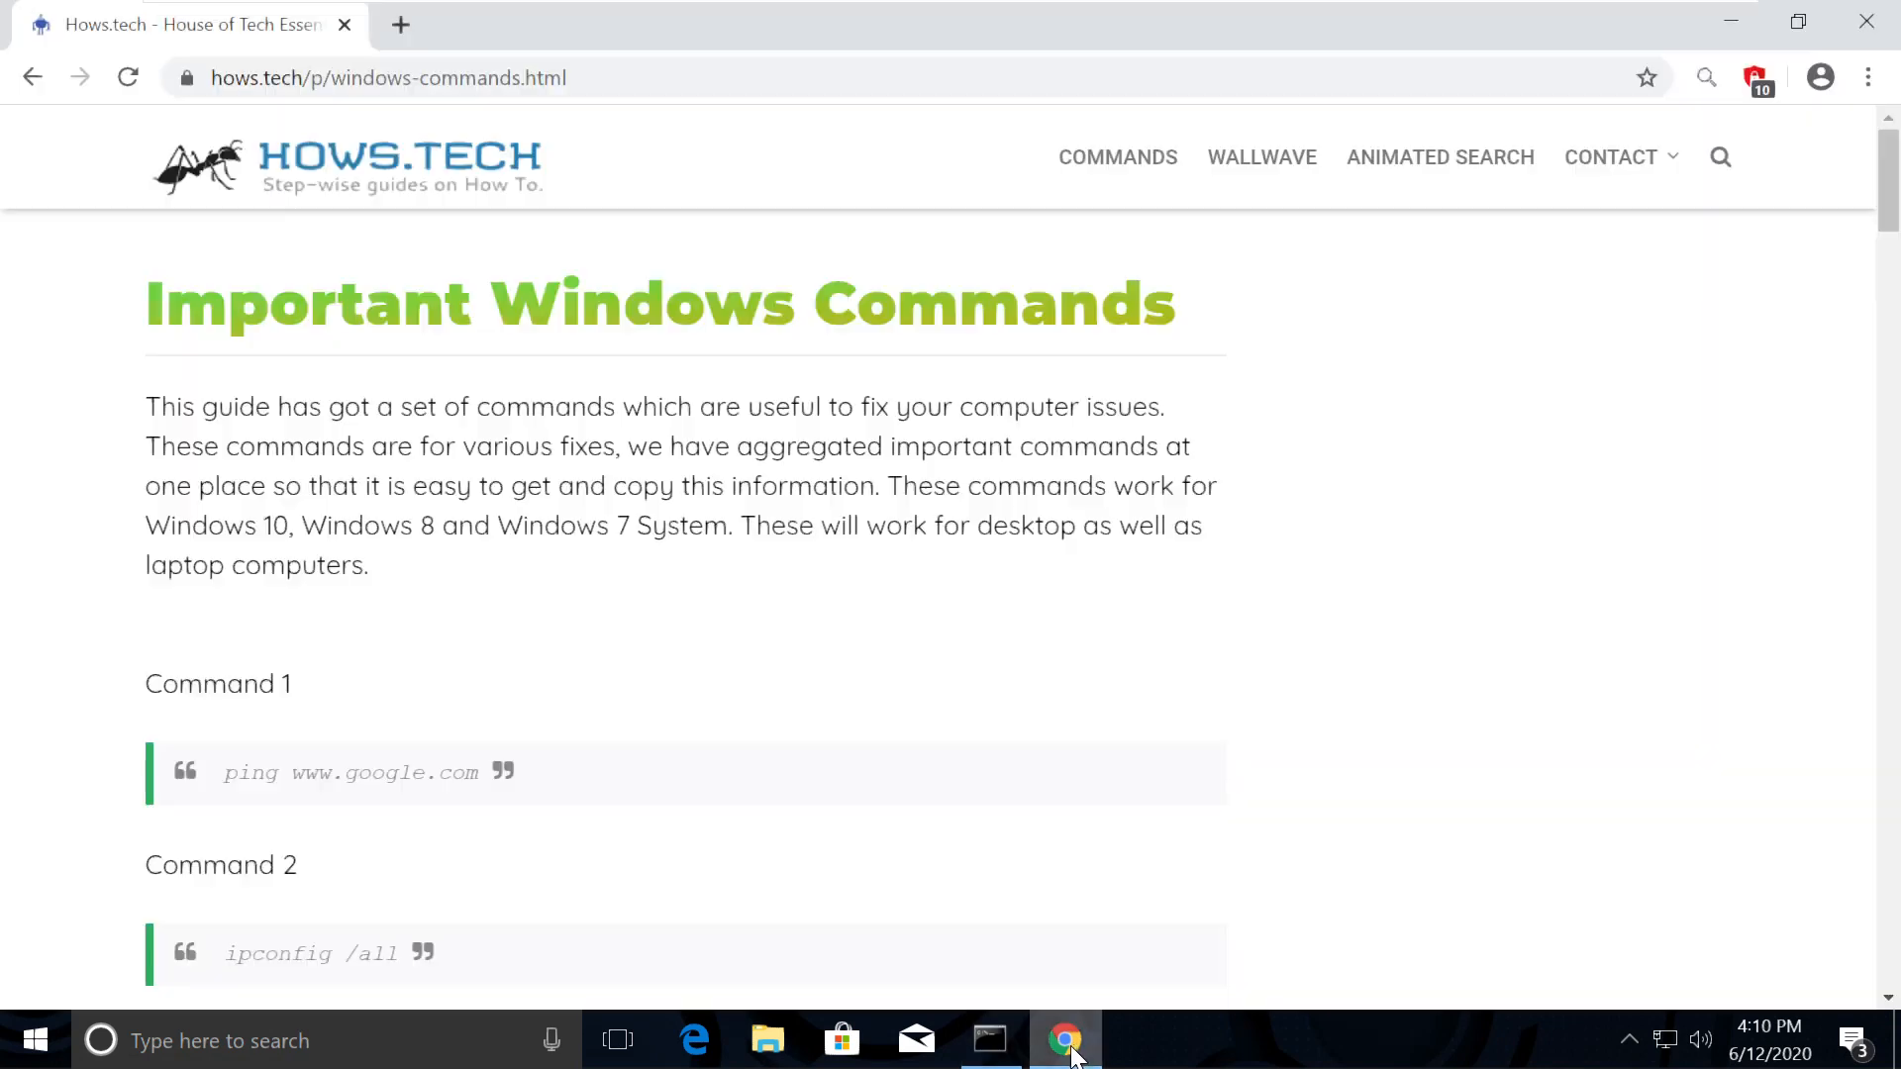
pyautogui.scroll(-3)
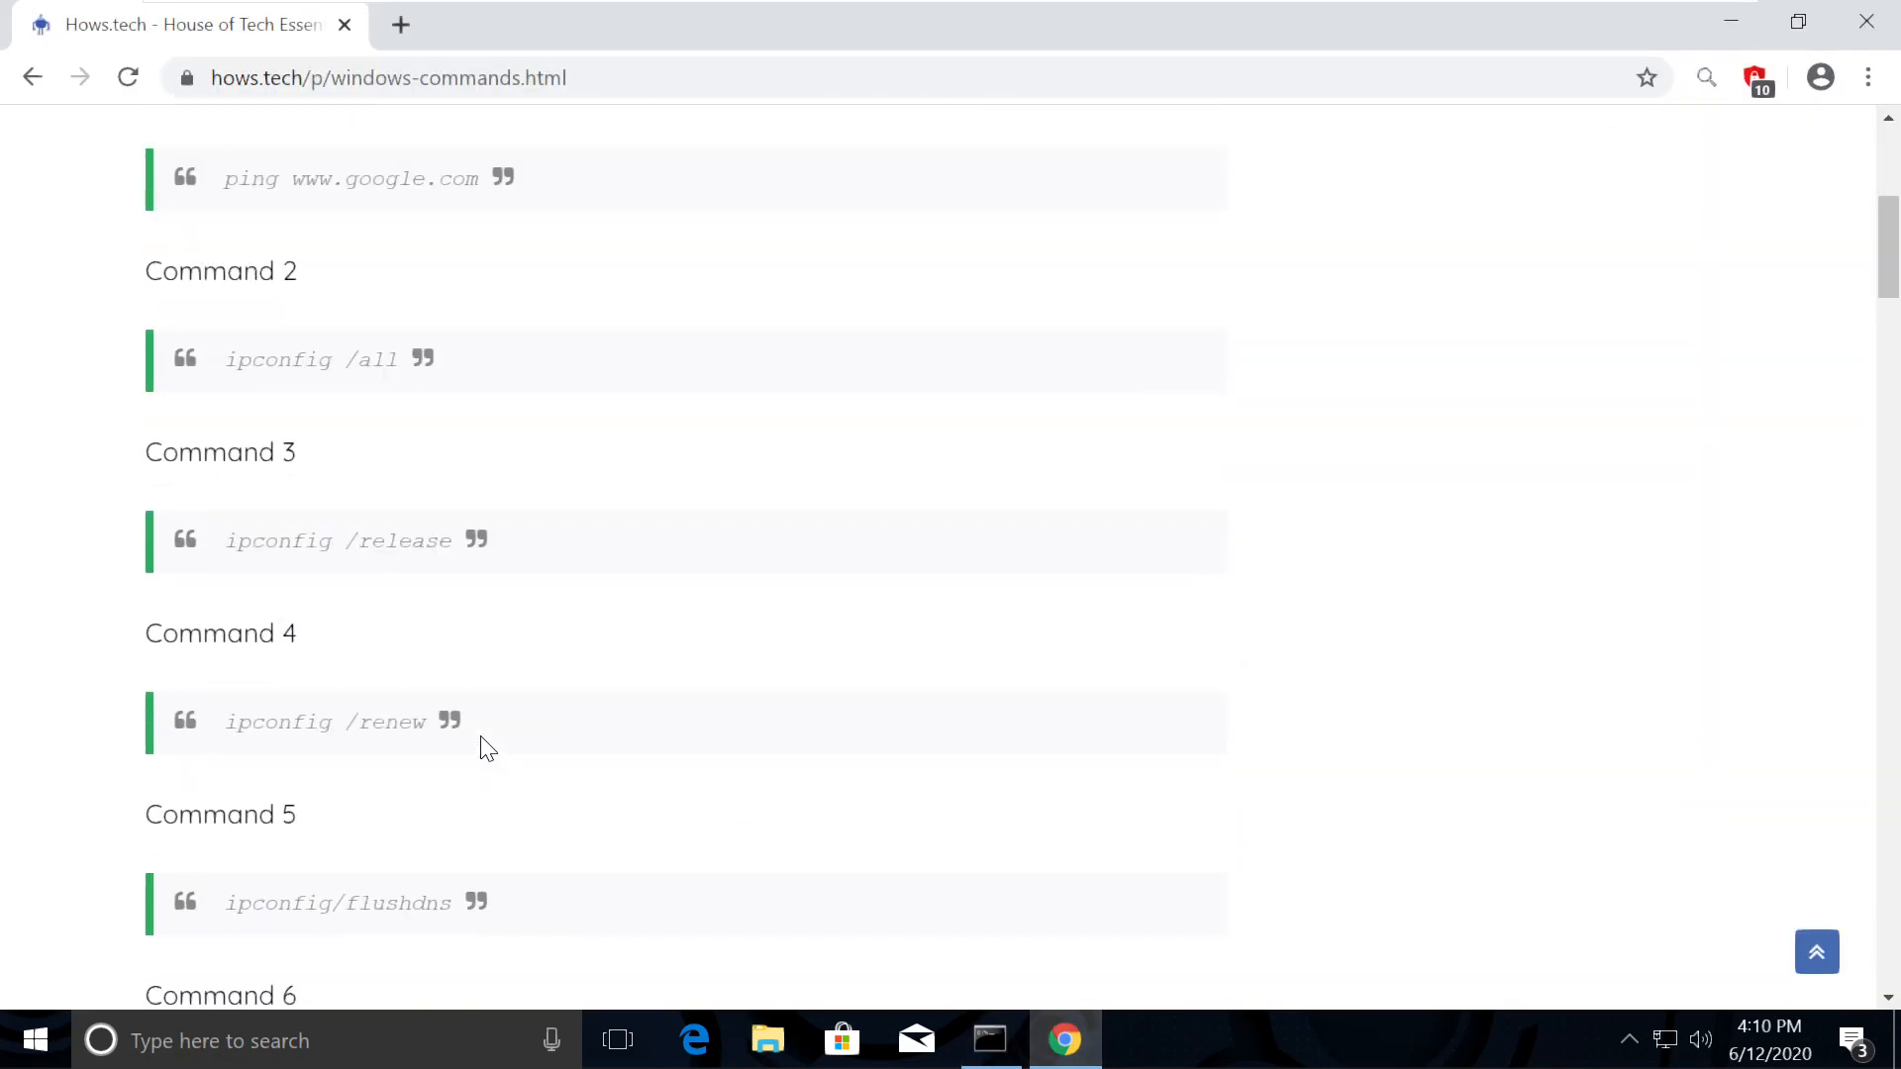
pyautogui.scroll(-3)
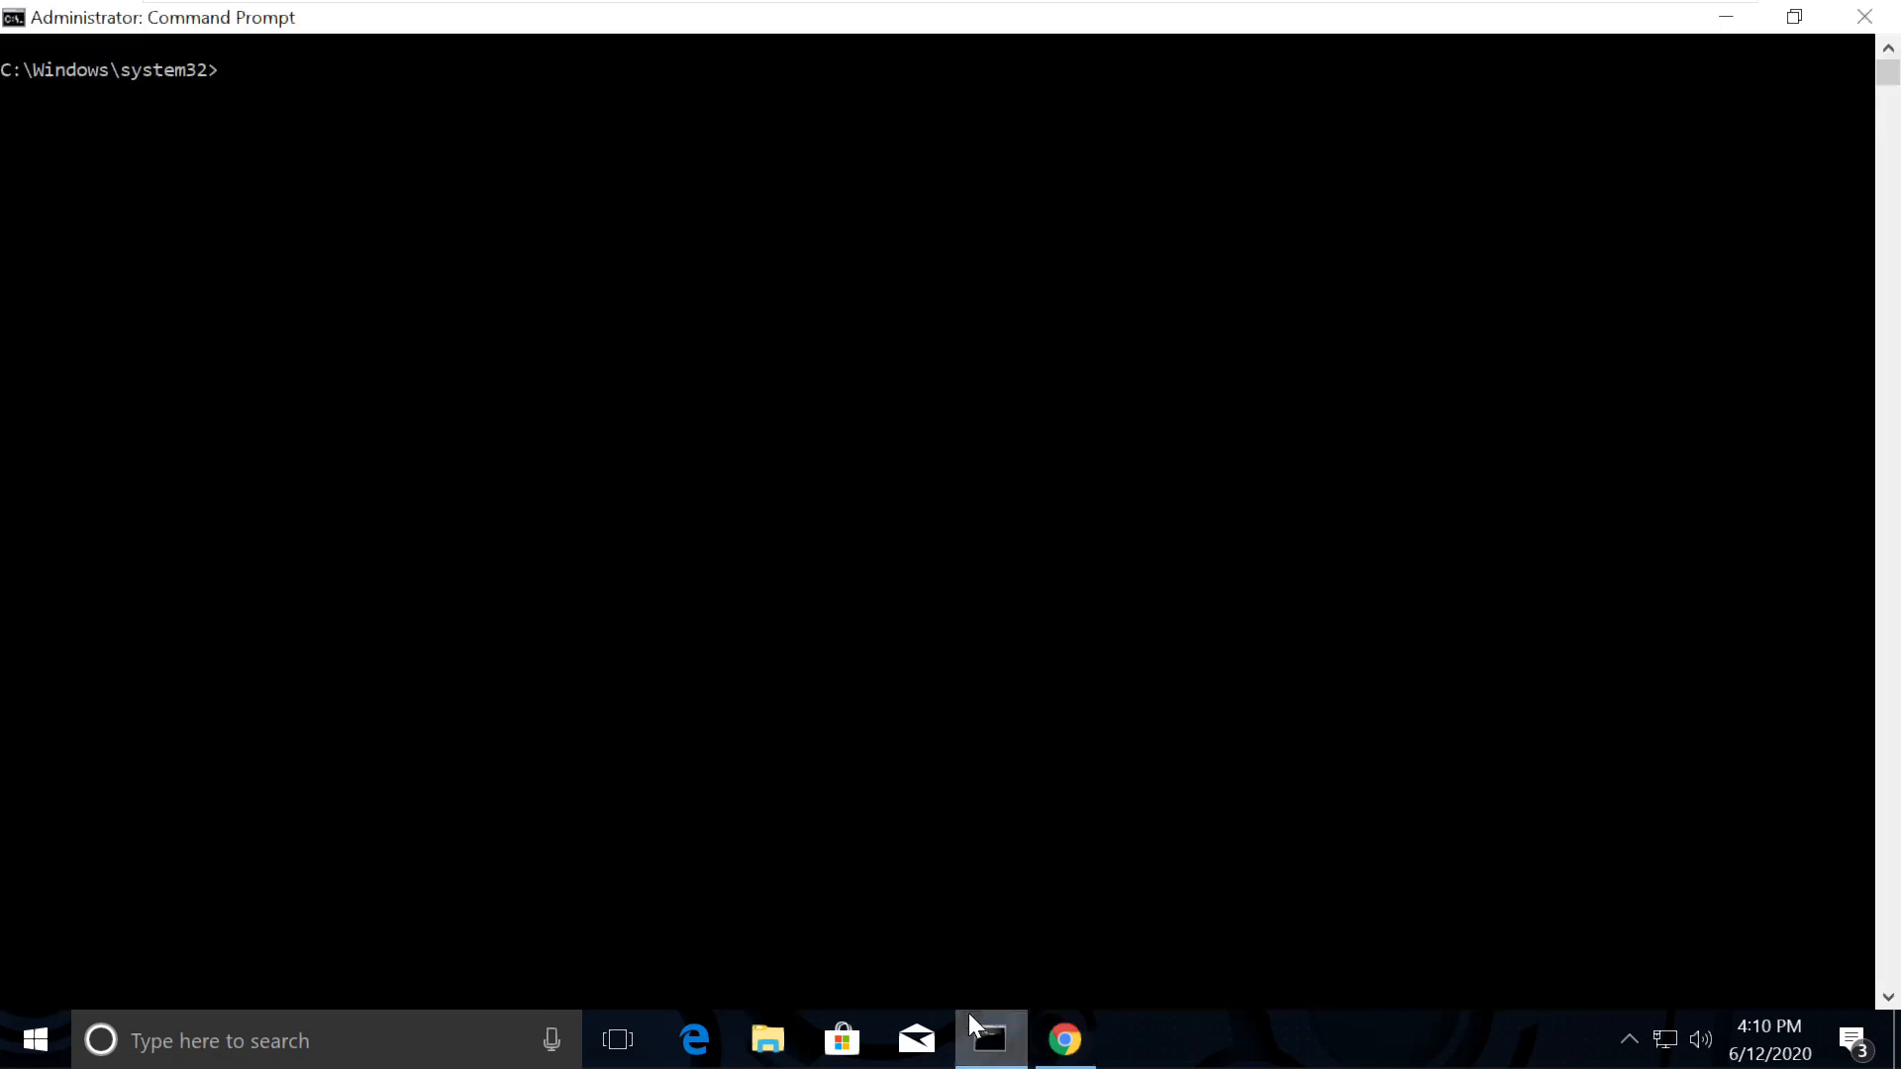
pyautogui.write('ipconfig/flushdns')
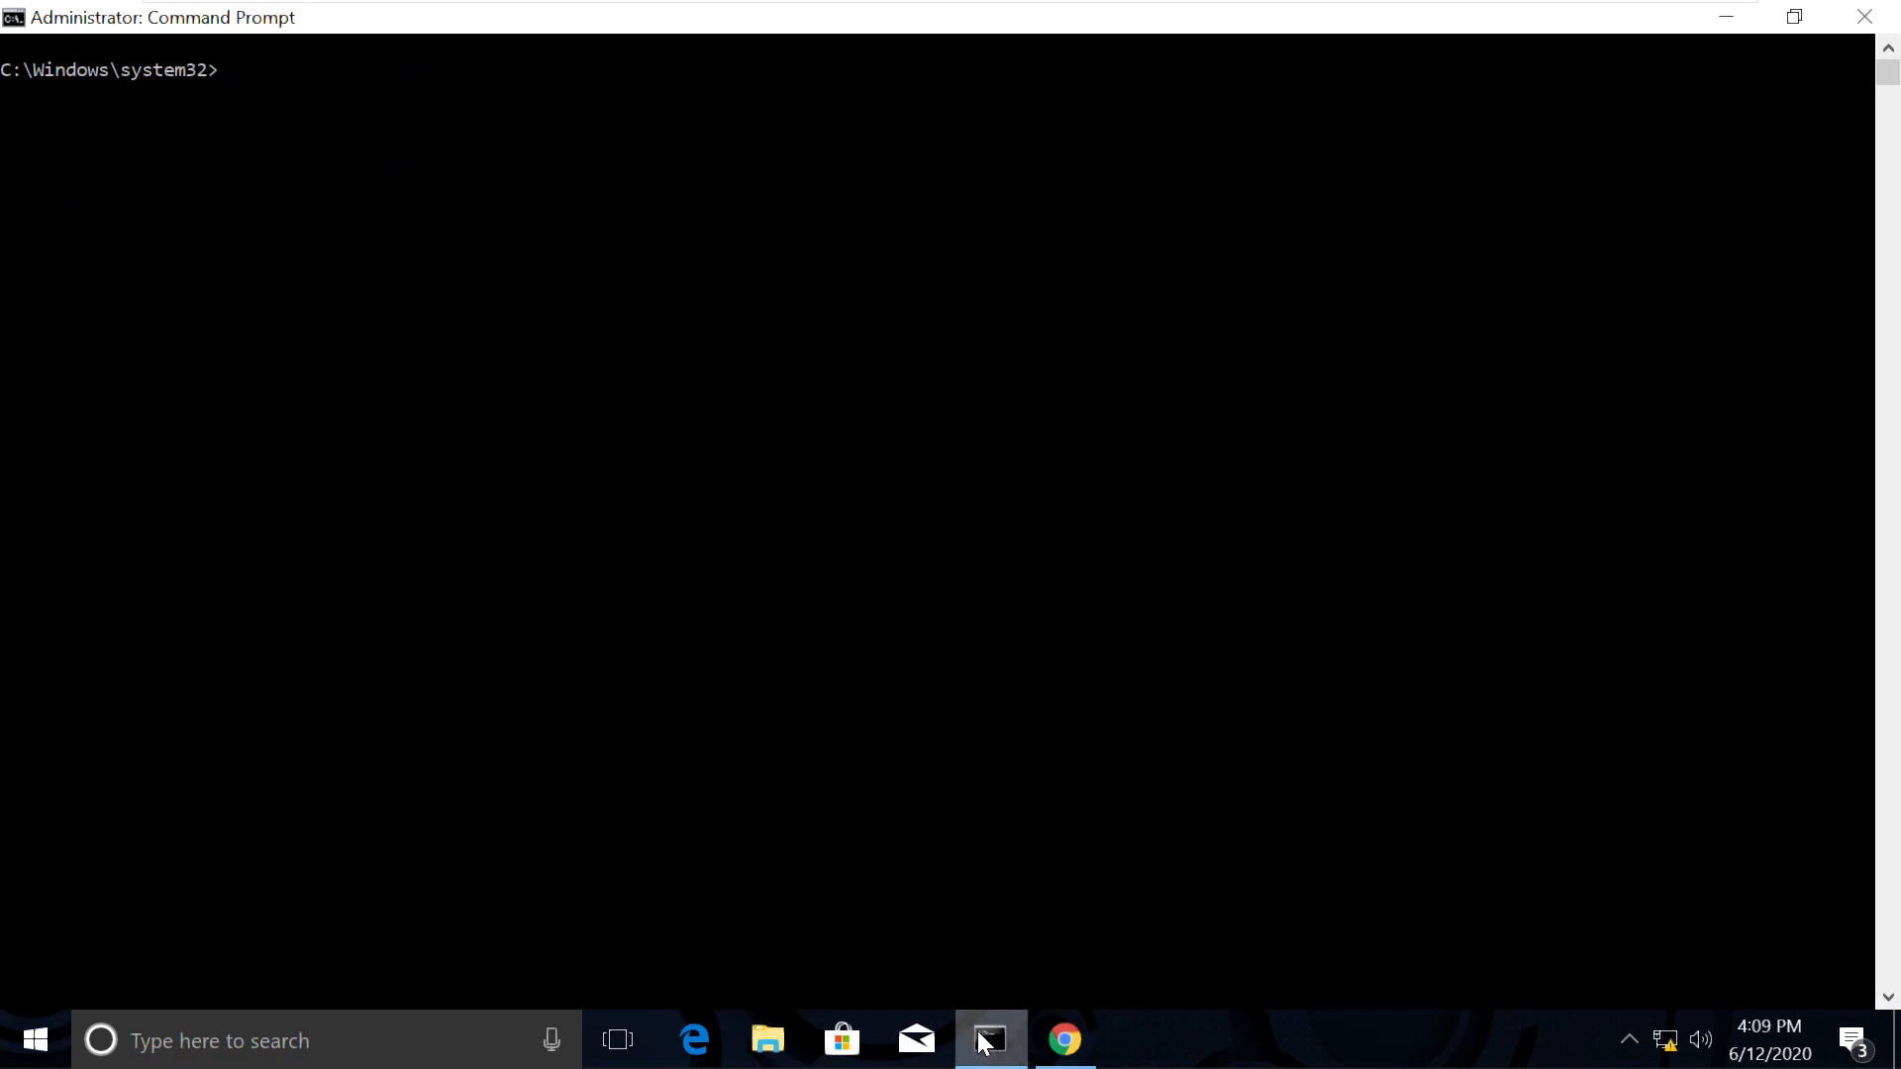
pyautogui.click(1062, 1040)
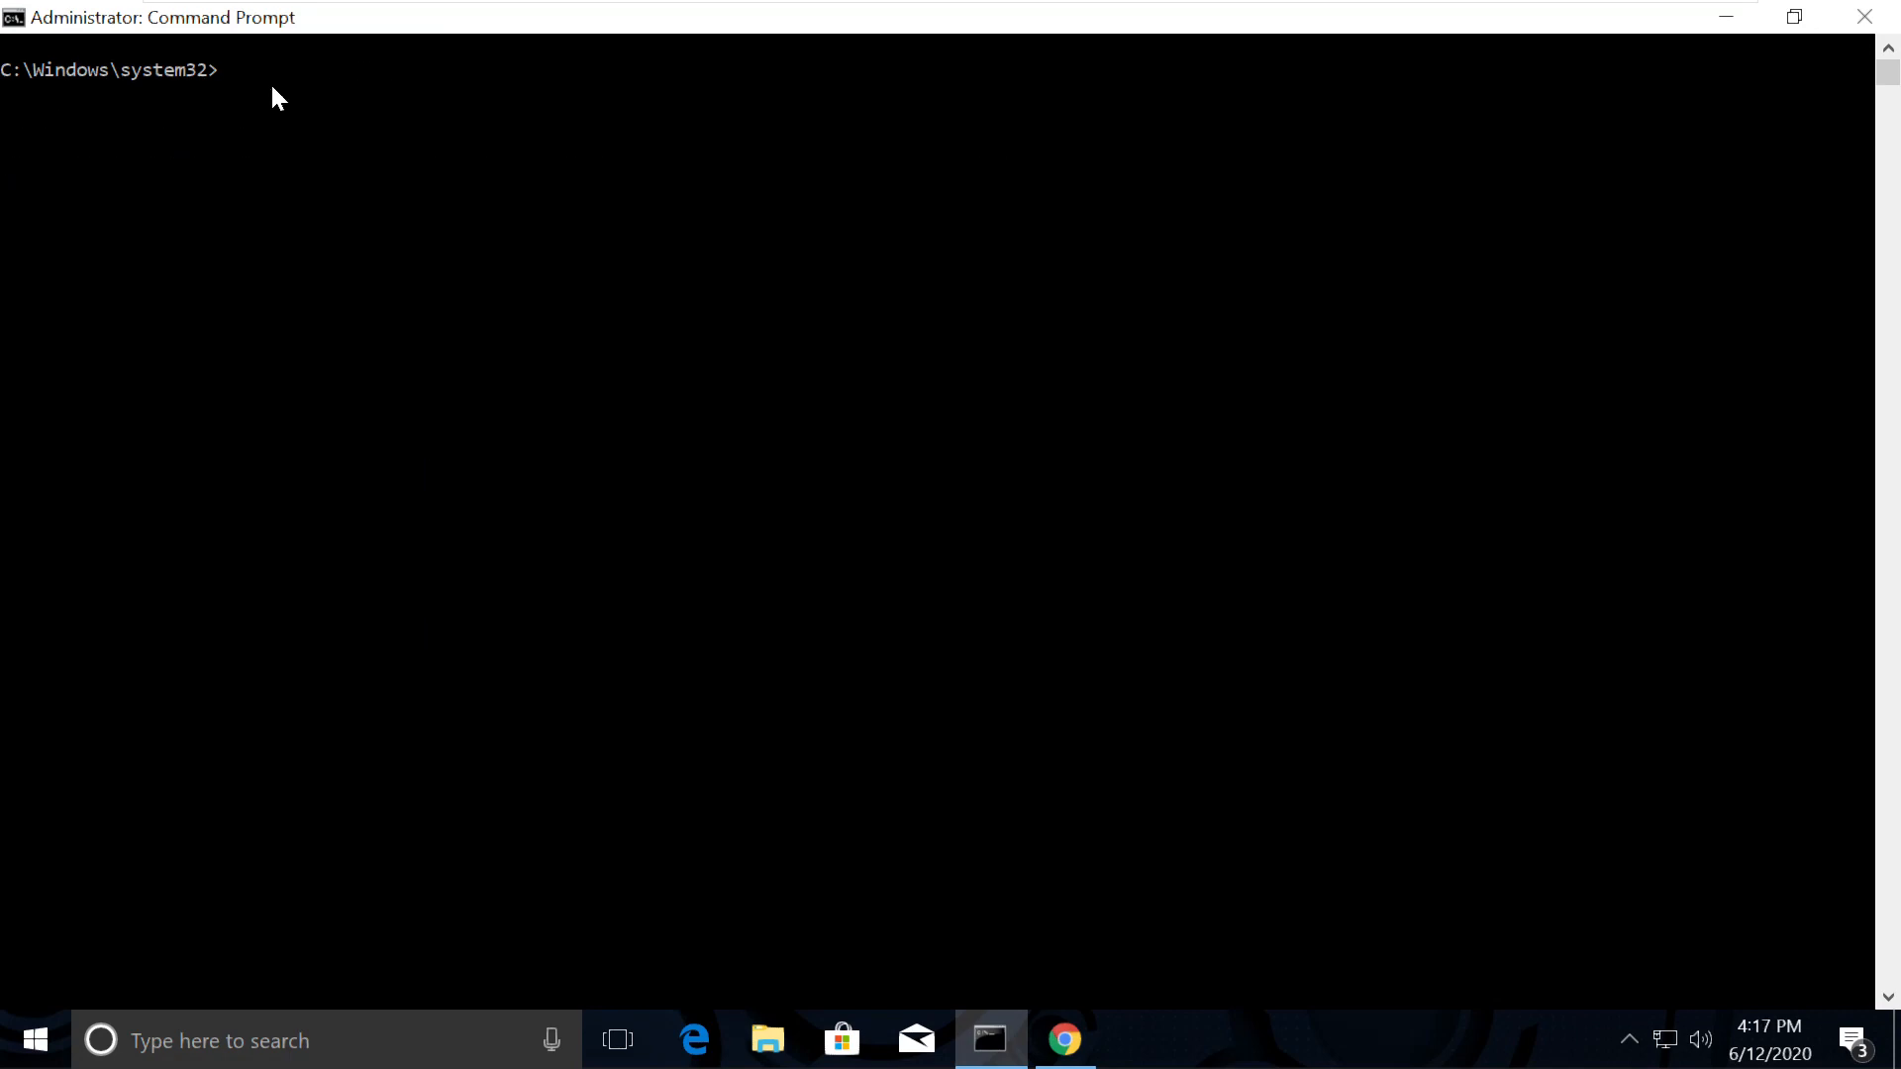
pyautogui.moveTo(1032, 1030)
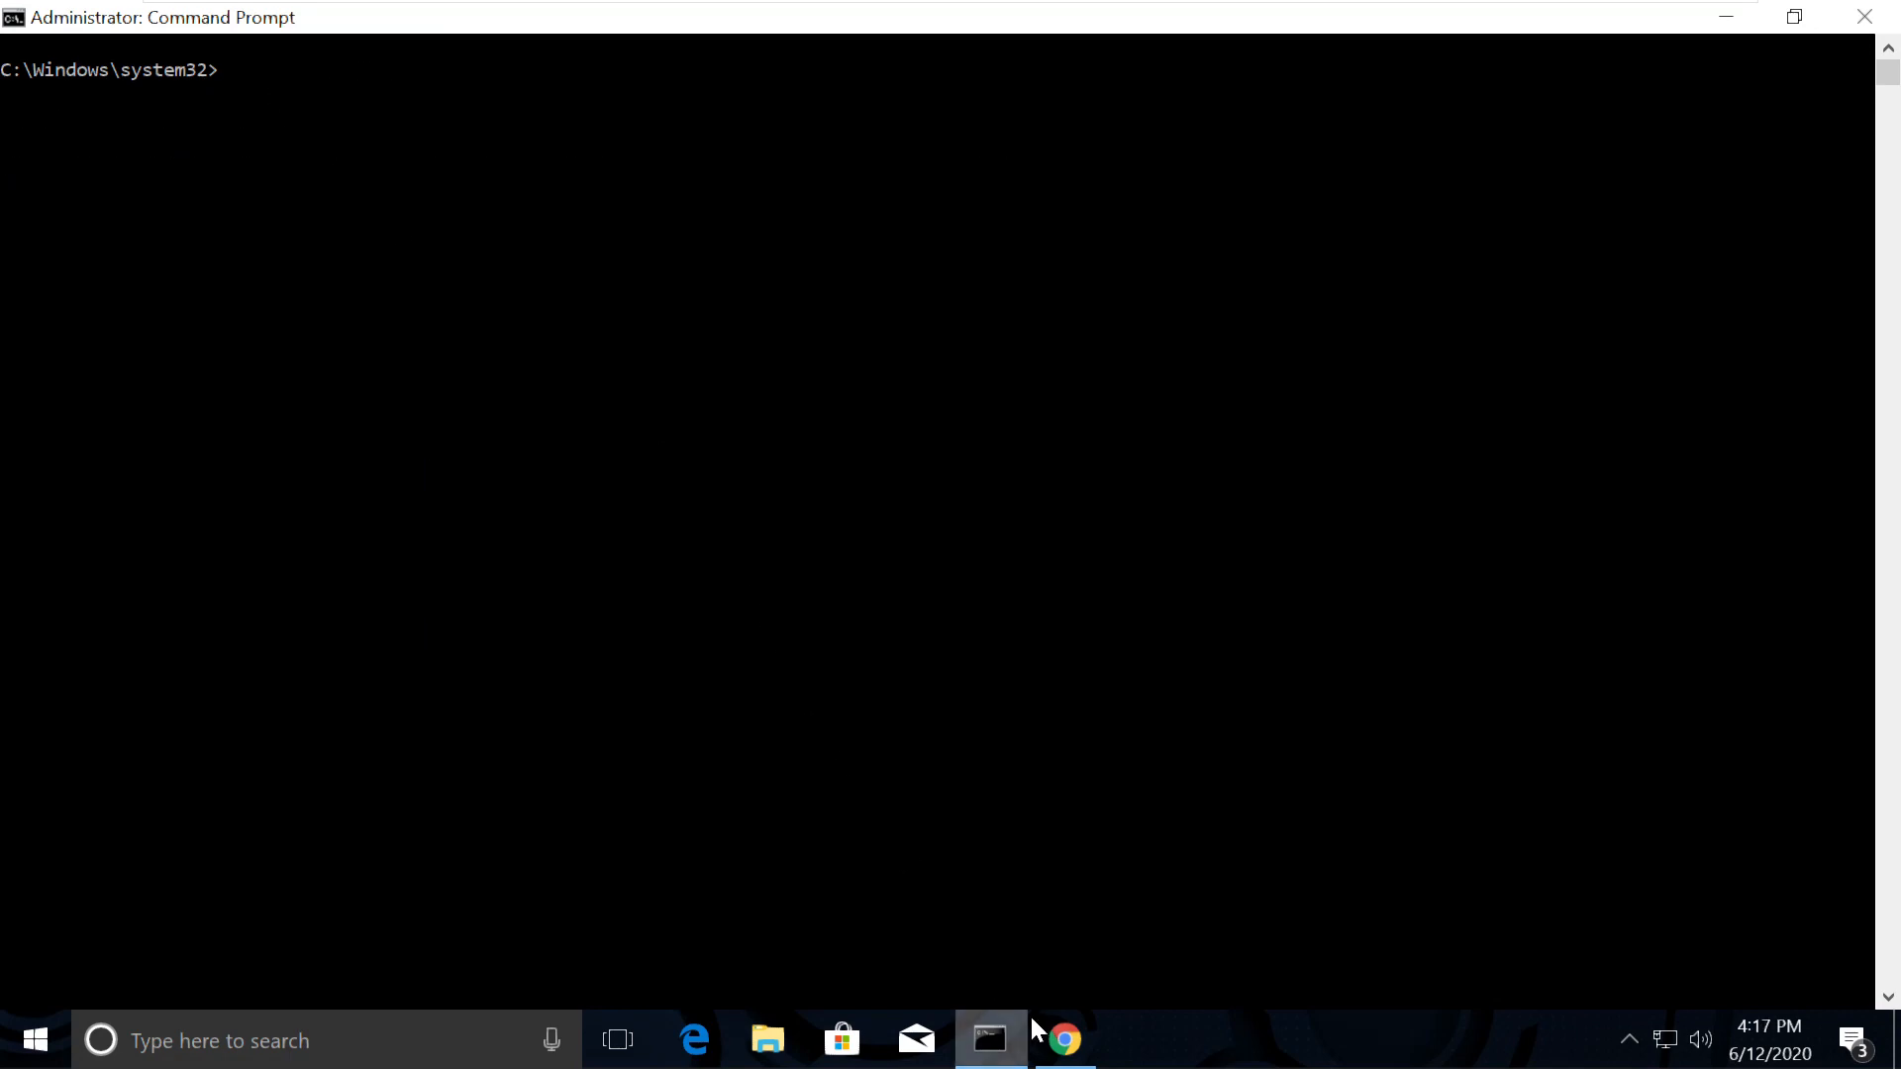
# Back in Chrome, right-click Command 16 'netsh winsock reset' to show Copy.
pyautogui.click(1064, 1041)
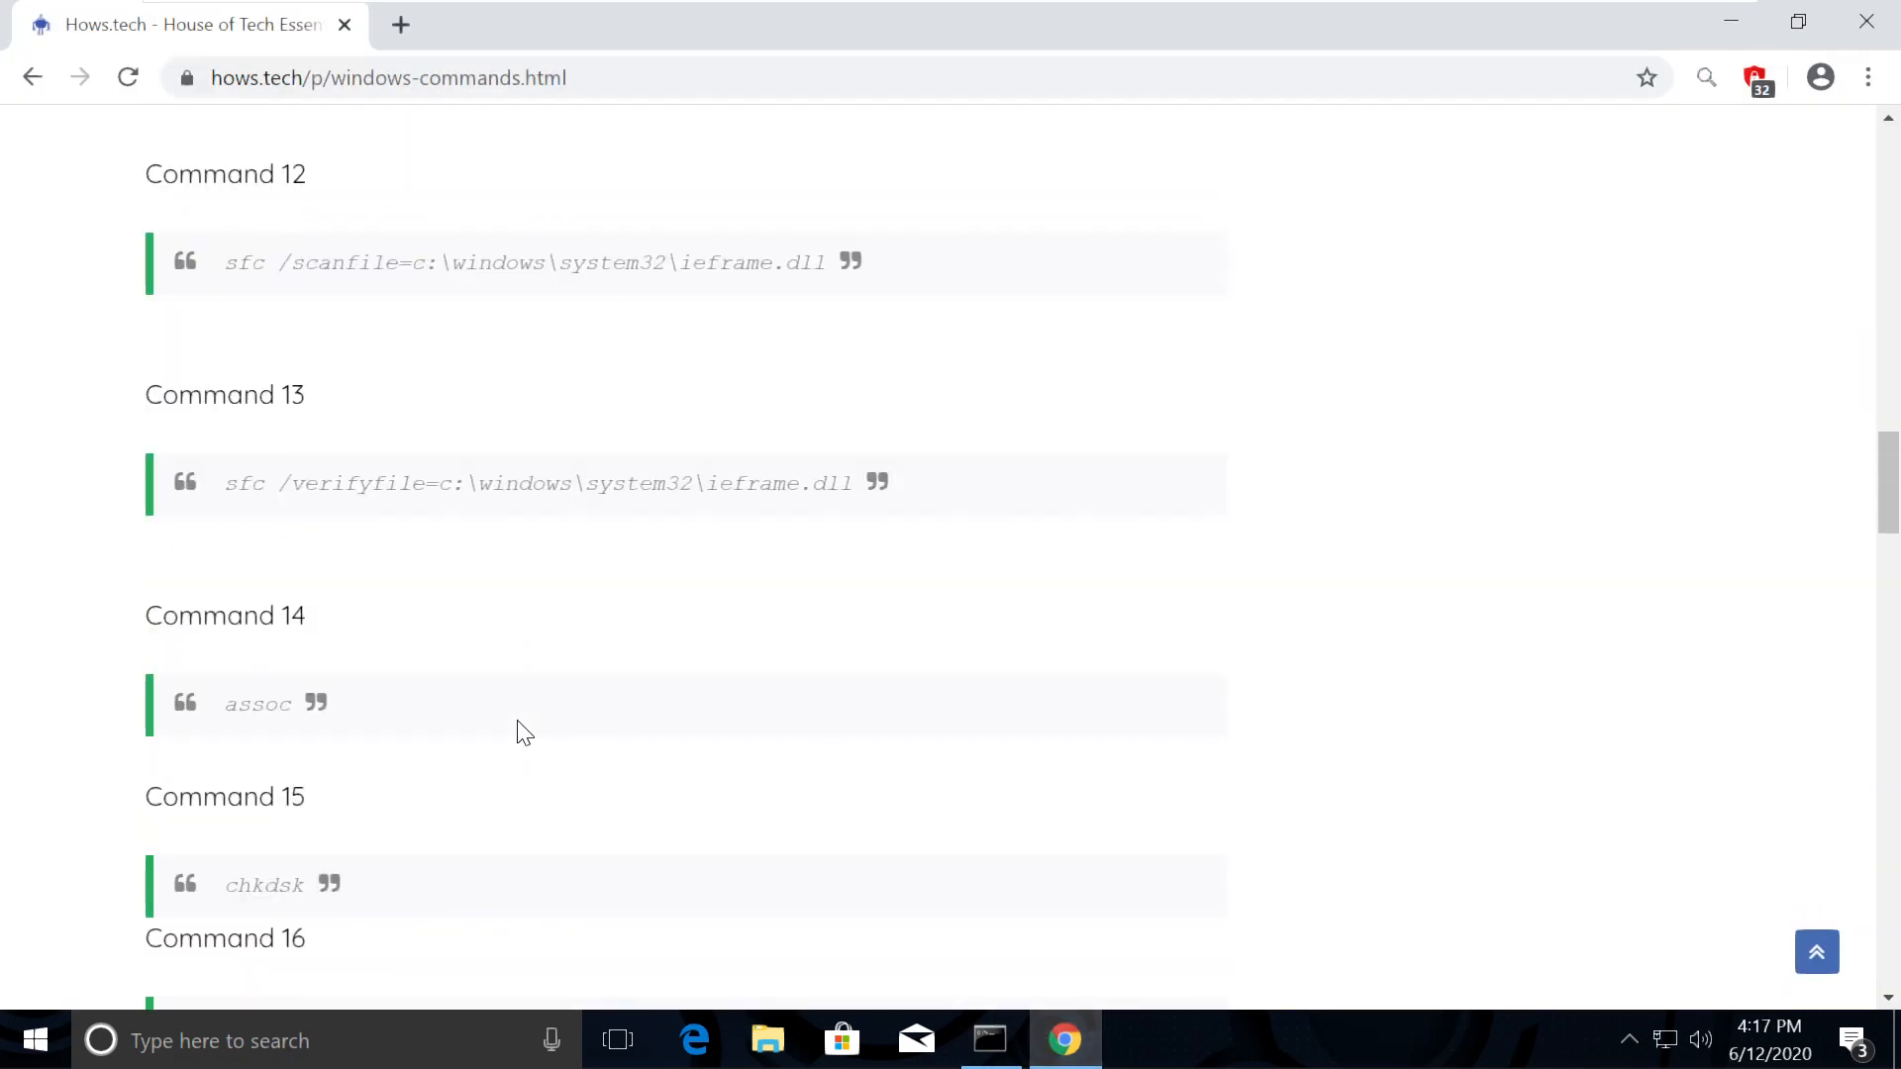
pyautogui.rightClick(346, 581)
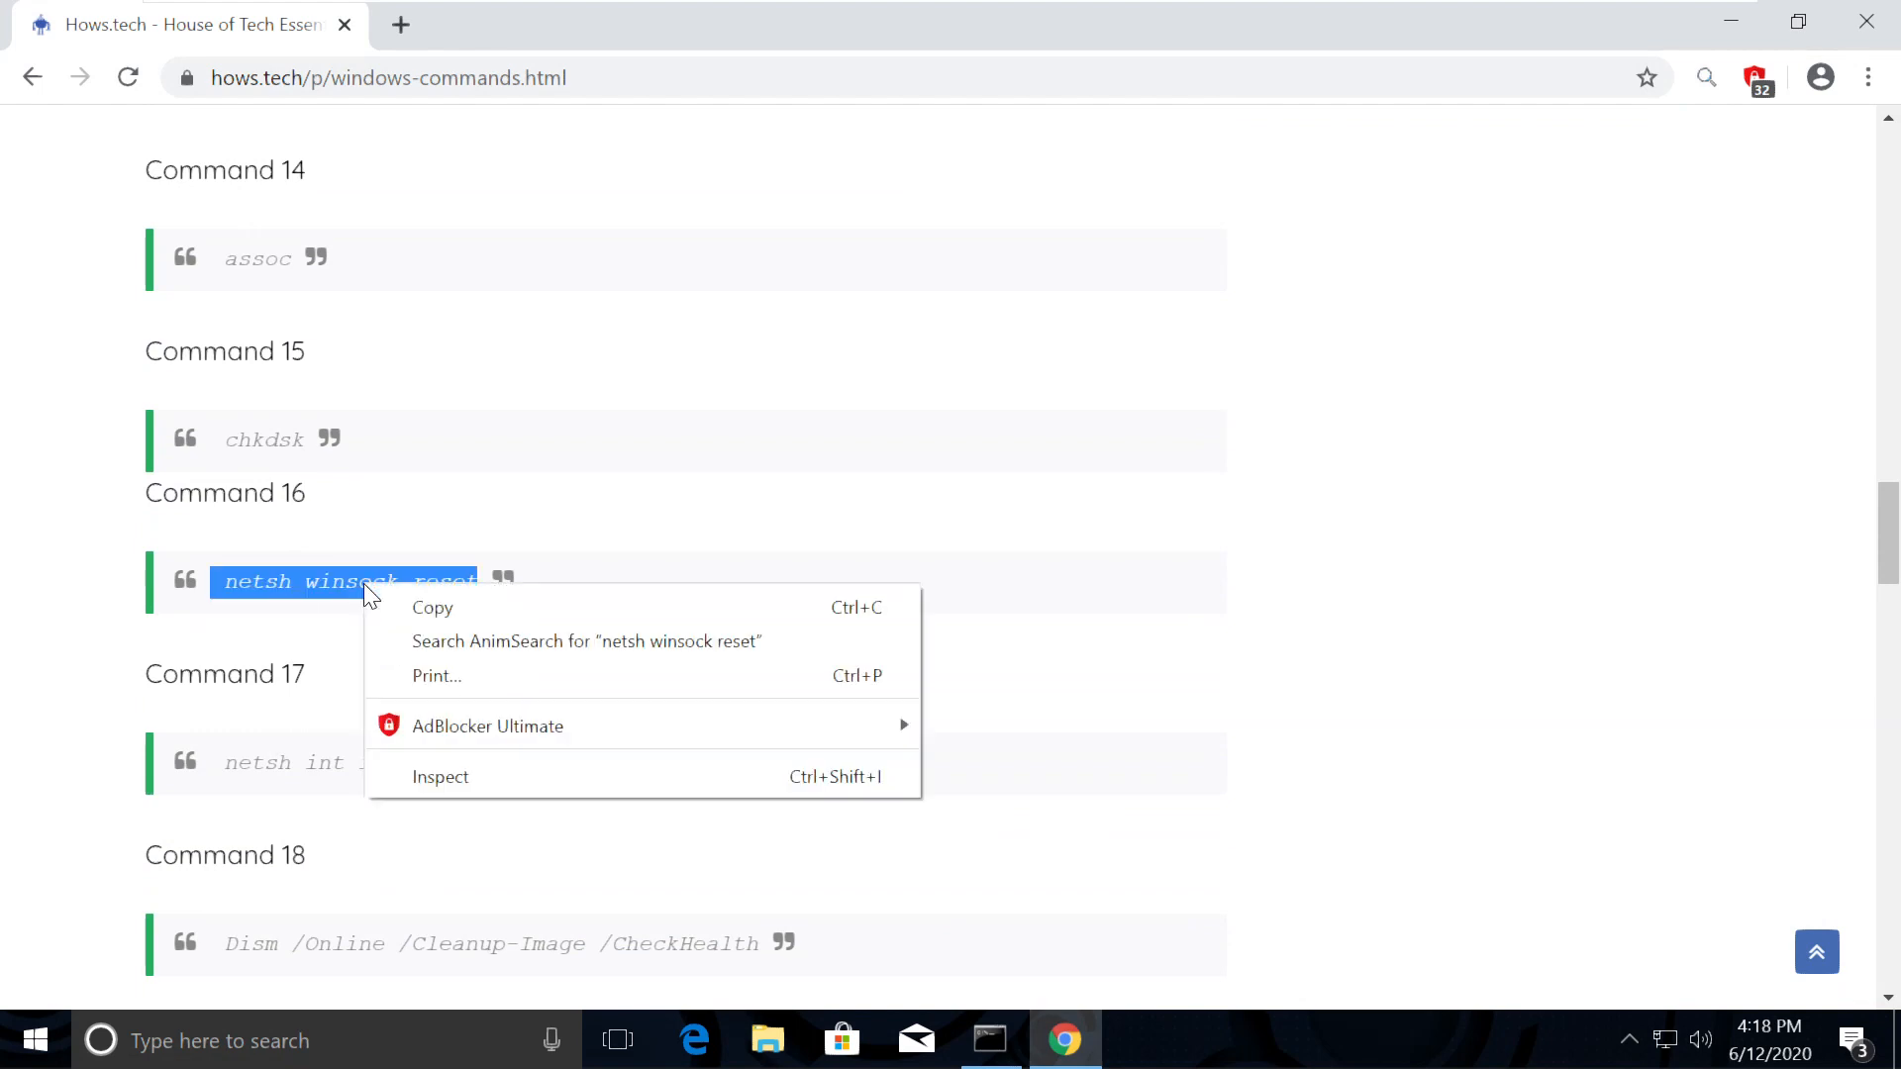